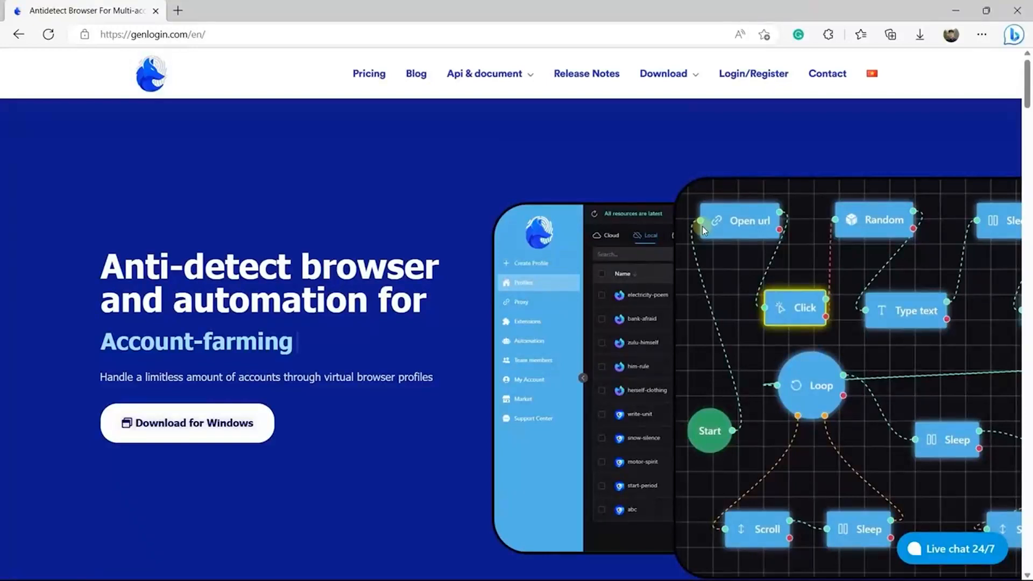
Download the GenLogin Windows installer from the site and save the setup file in Edge
click(664, 73)
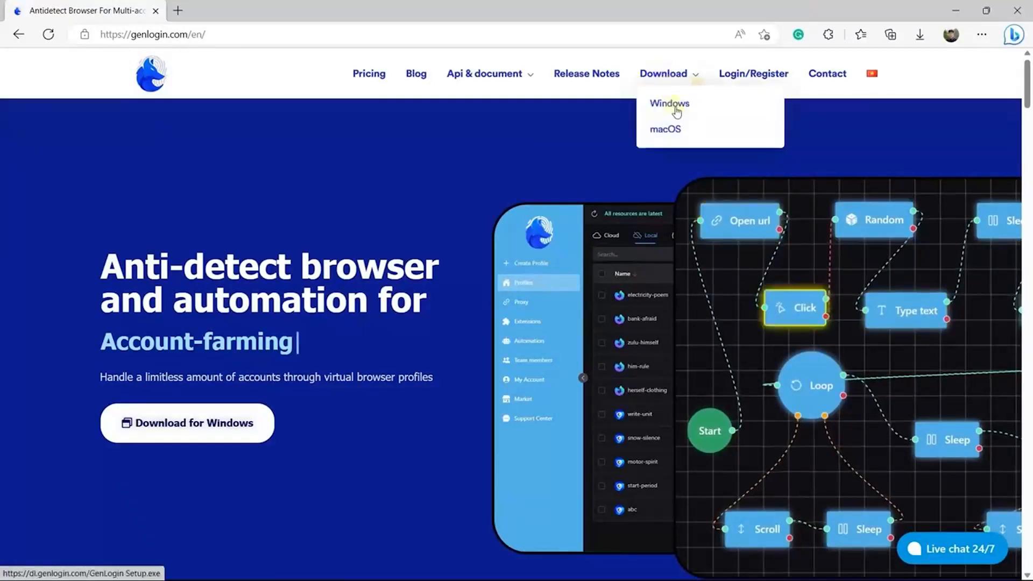
click(668, 103)
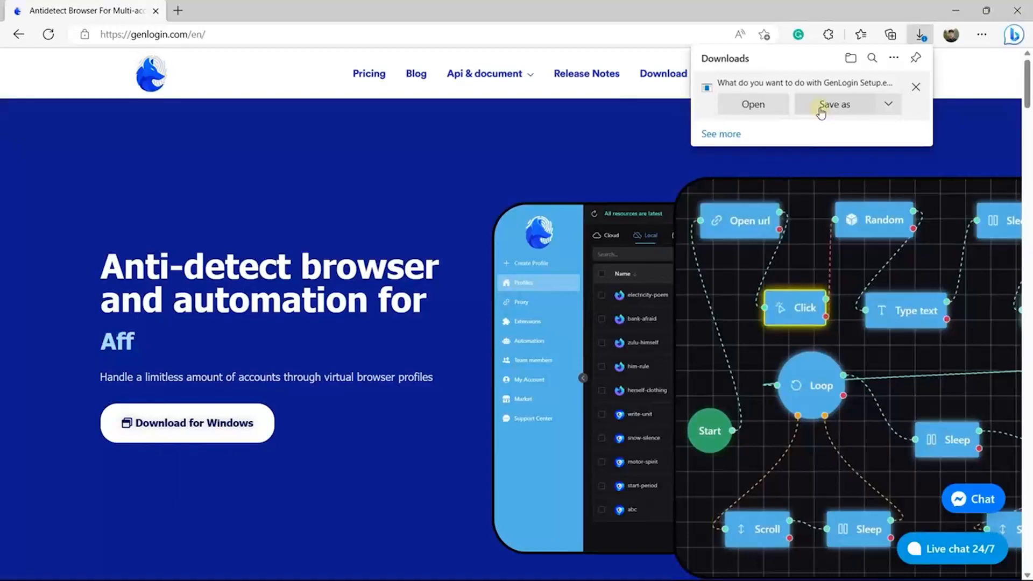
click(752, 104)
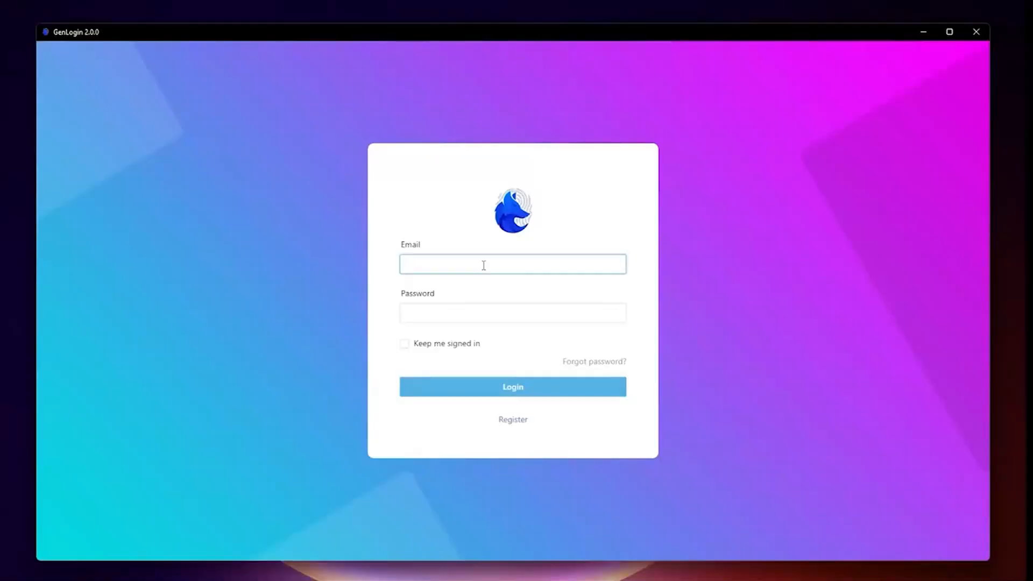
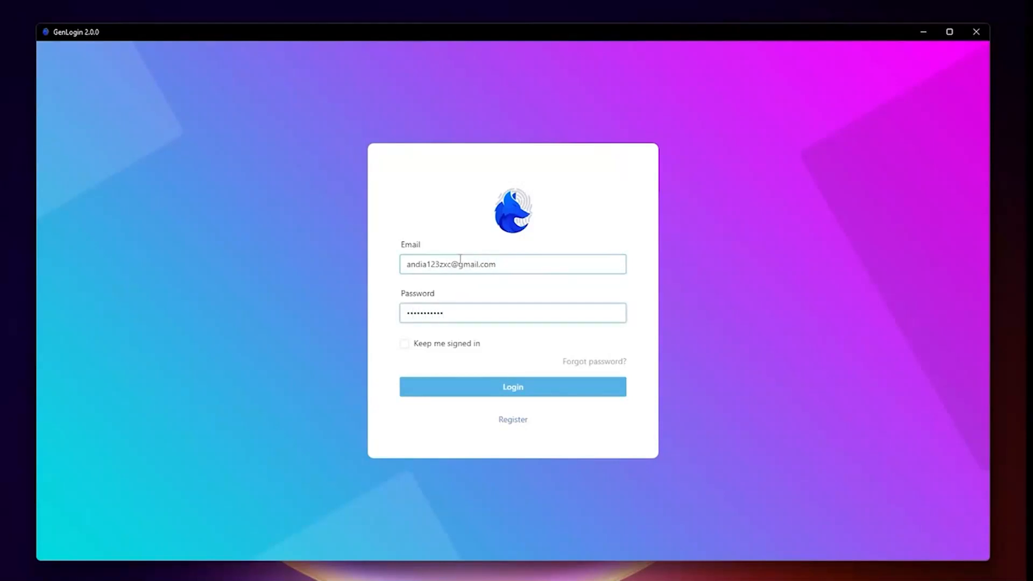
Enter the account email (gmail address) and password and log in to reach the profiles dashboard
click(512, 386)
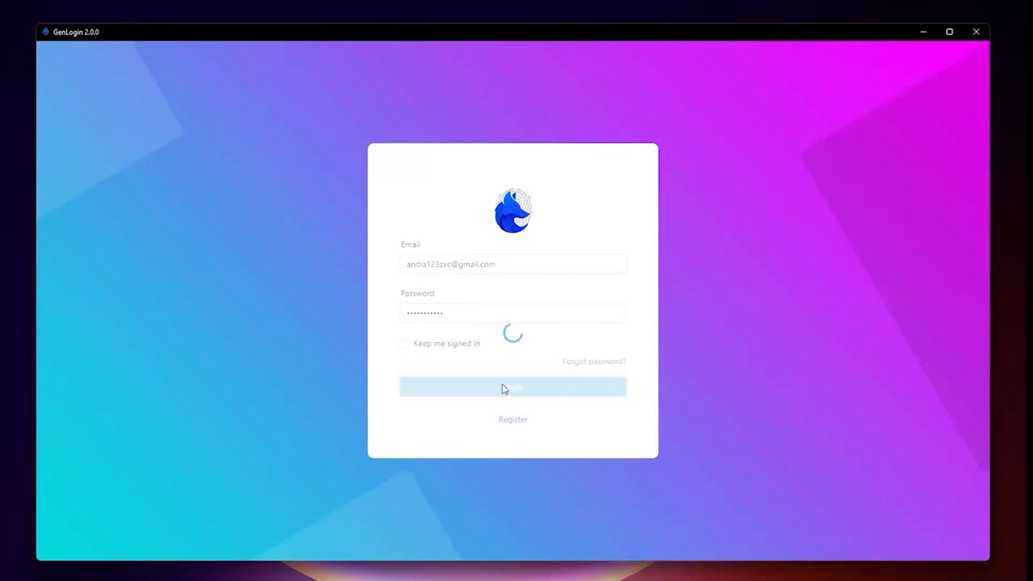
click(512, 386)
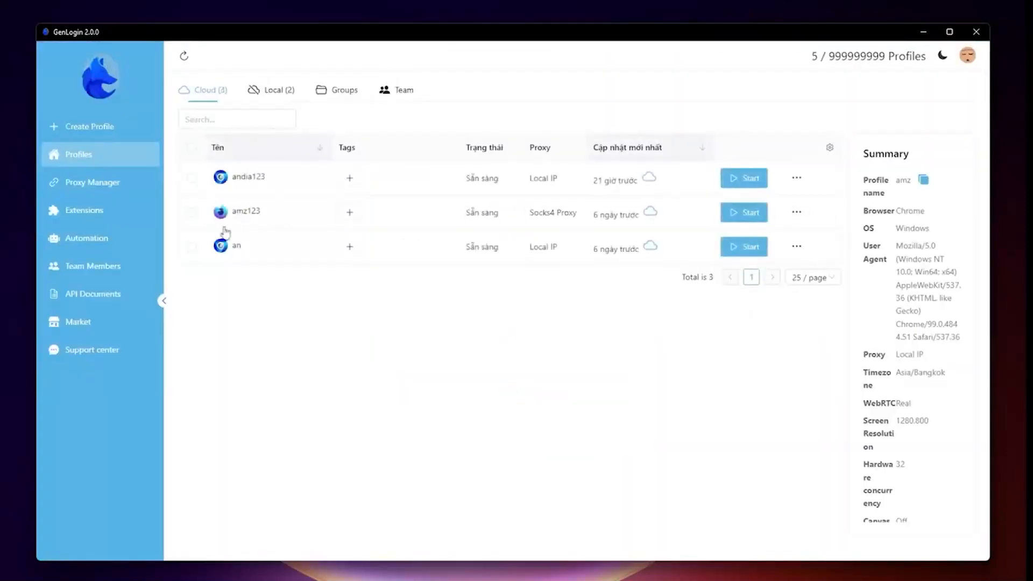
mouse_move(262, 297)
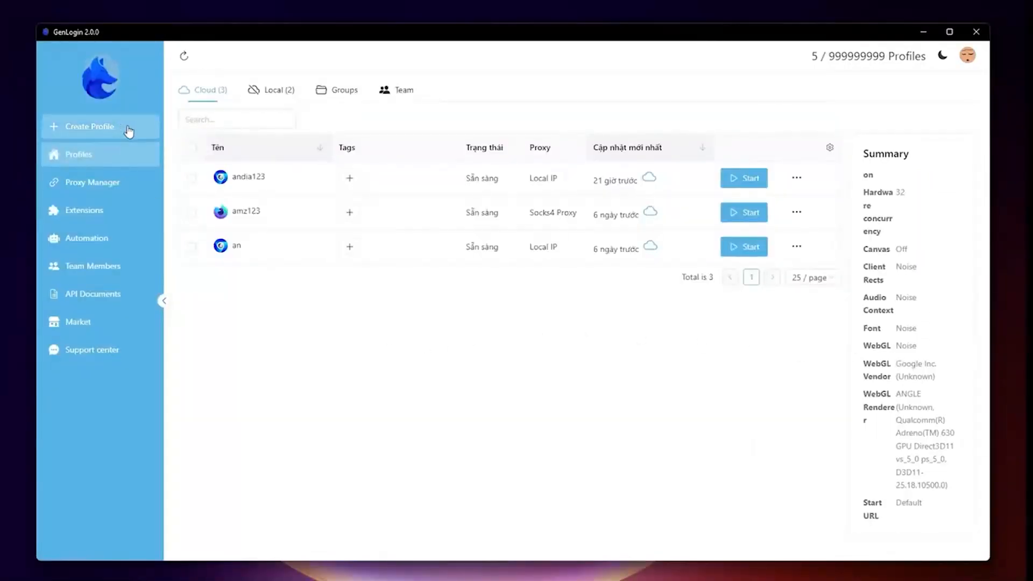
Create a new cloud profile named amz123 and show its Overview settings
click(91, 127)
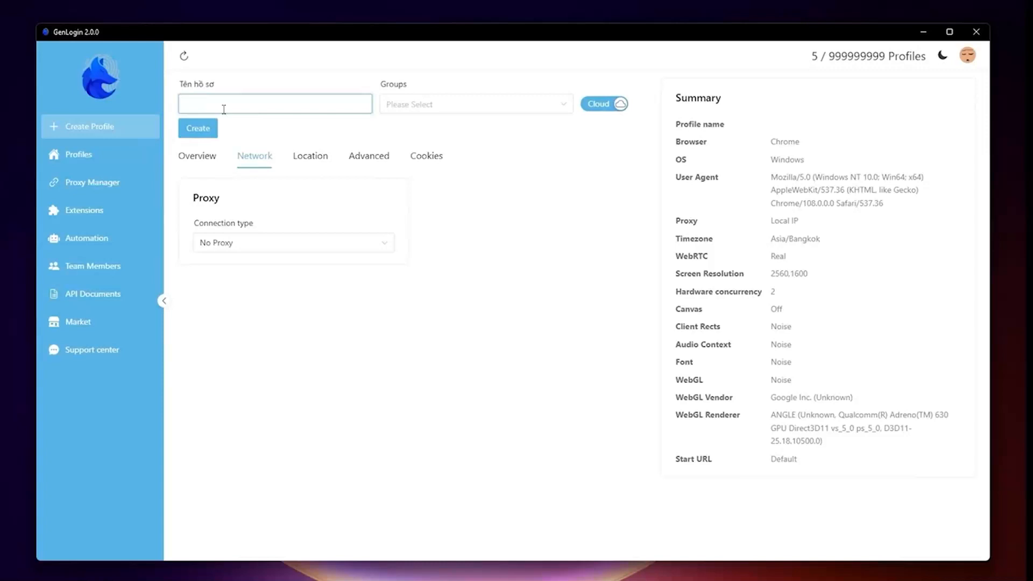
text(amz123)
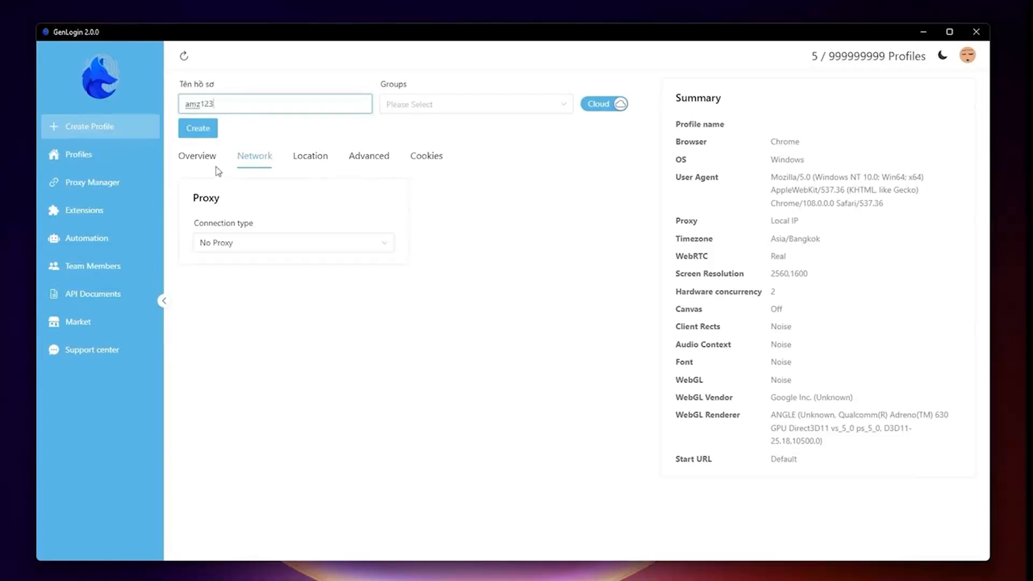
click(197, 155)
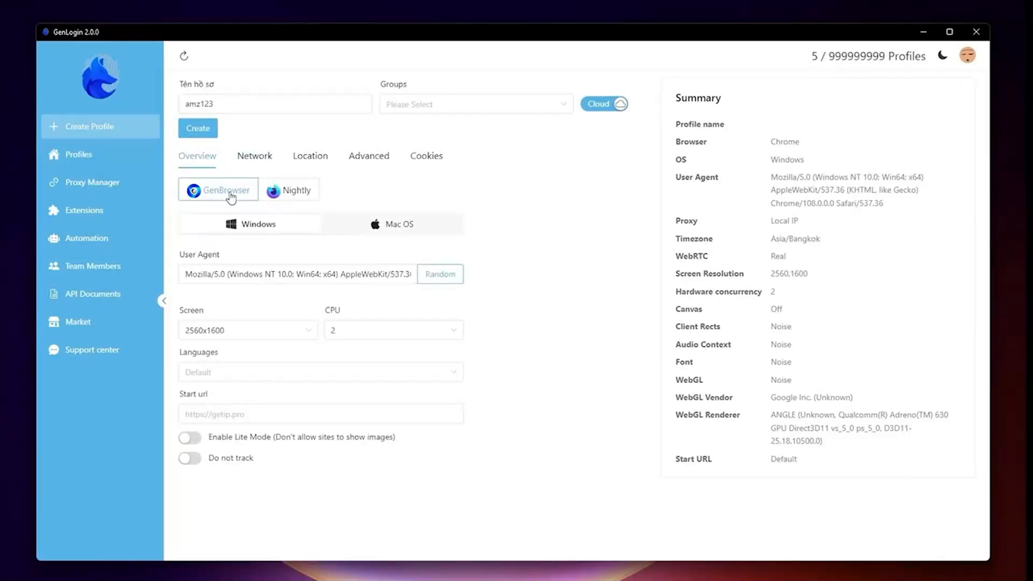
mouse_move(337, 227)
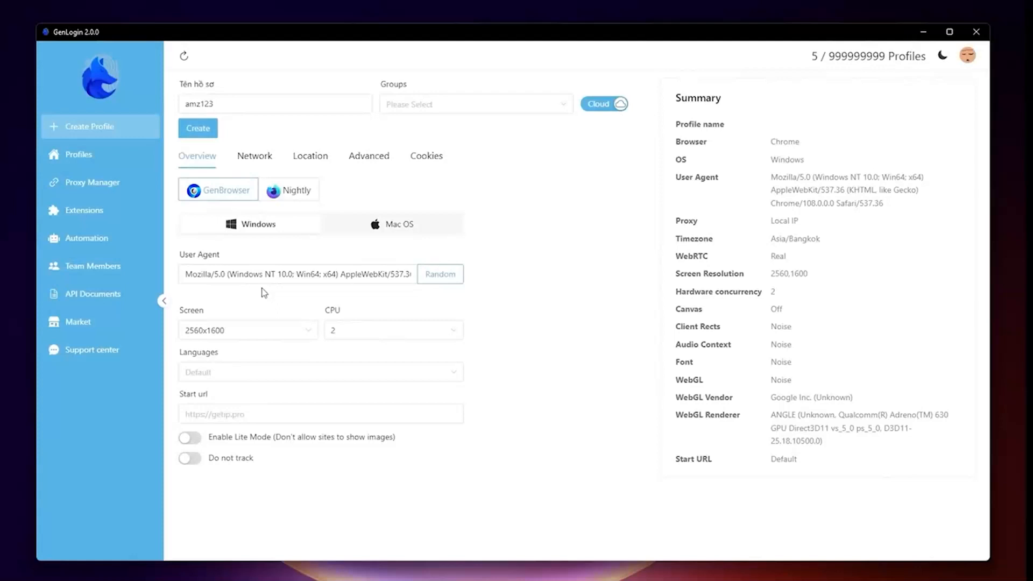
Set the profile's screen to 1920x1080 and CPU to 16 cores, then move to Network
click(247, 330)
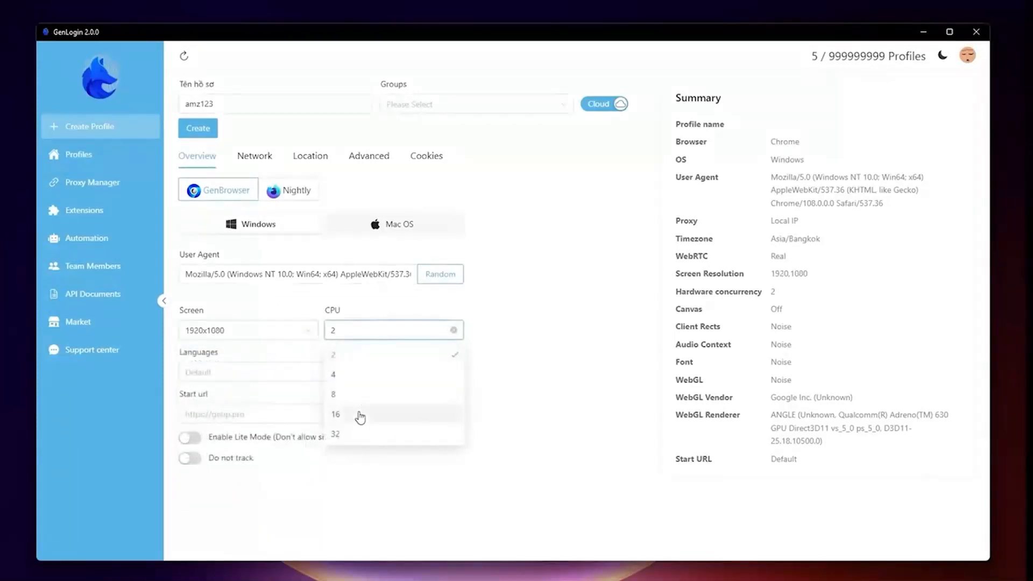
click(335, 414)
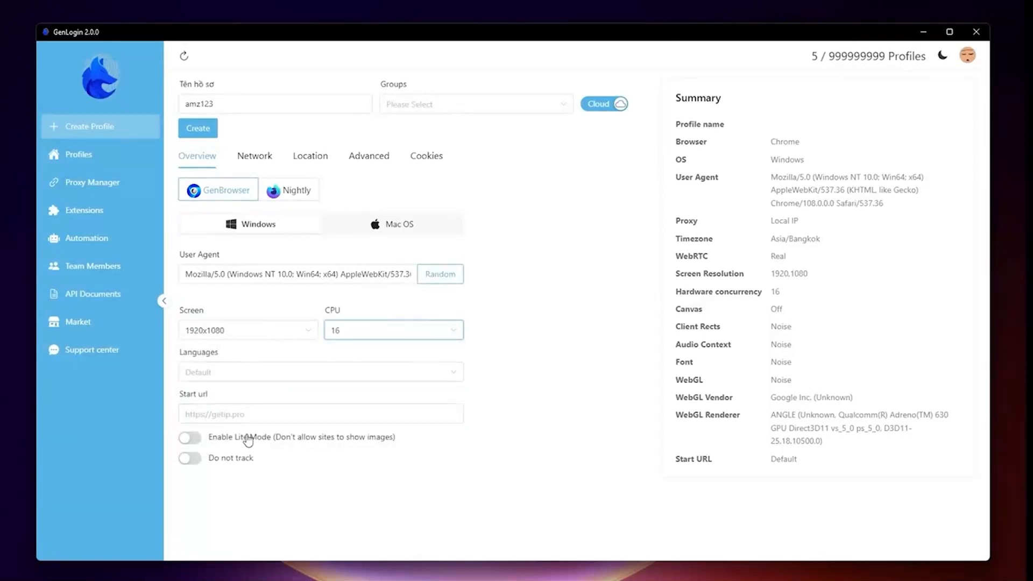
click(254, 155)
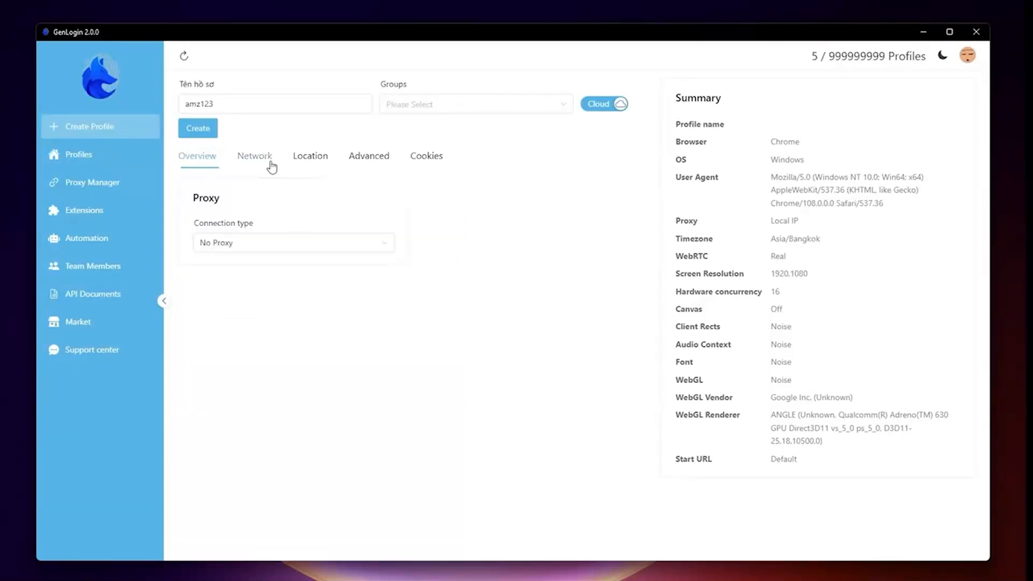
Review the proxy connection types on the Network tab and choose one from the list
click(254, 155)
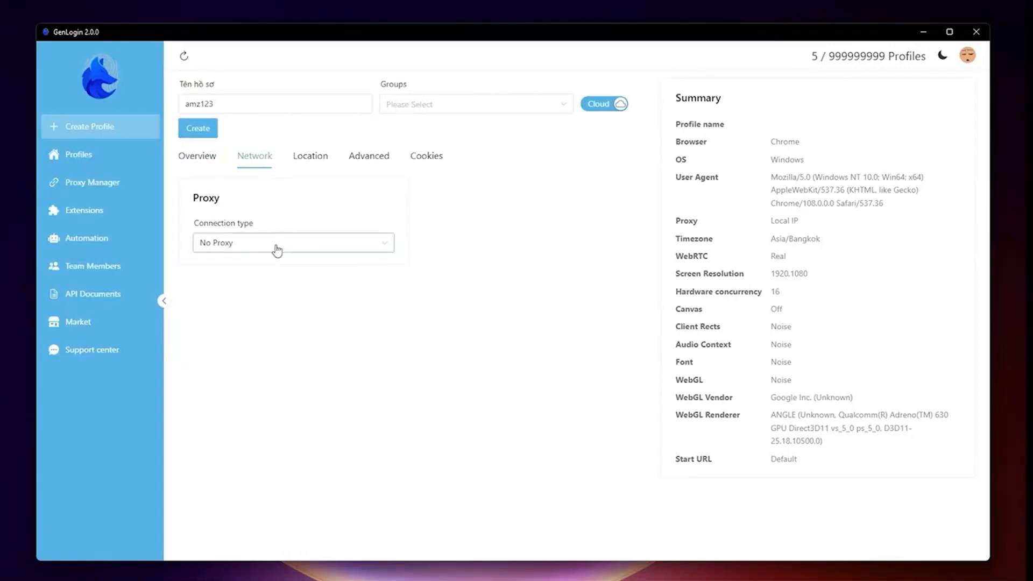
click(292, 242)
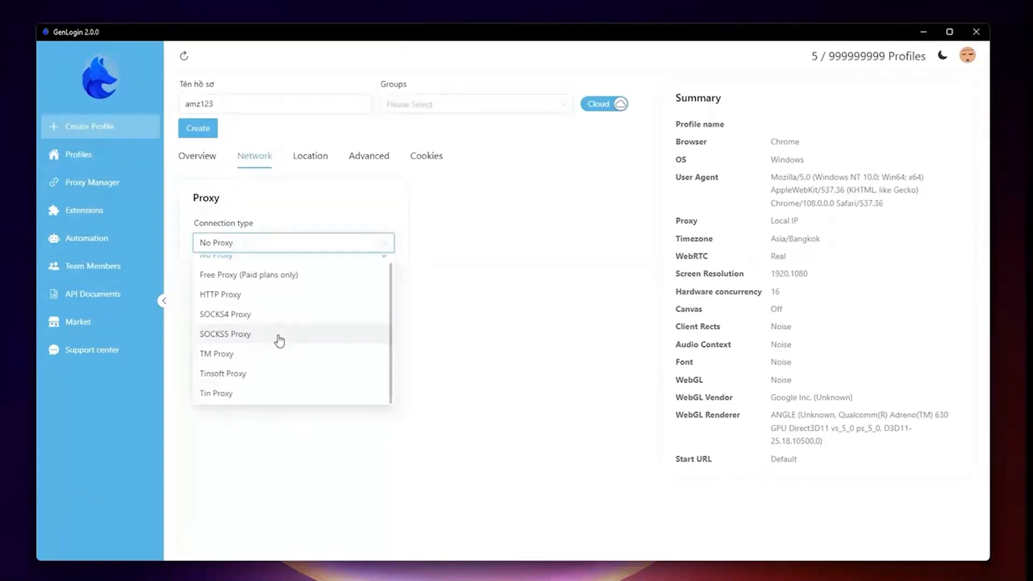
click(310, 156)
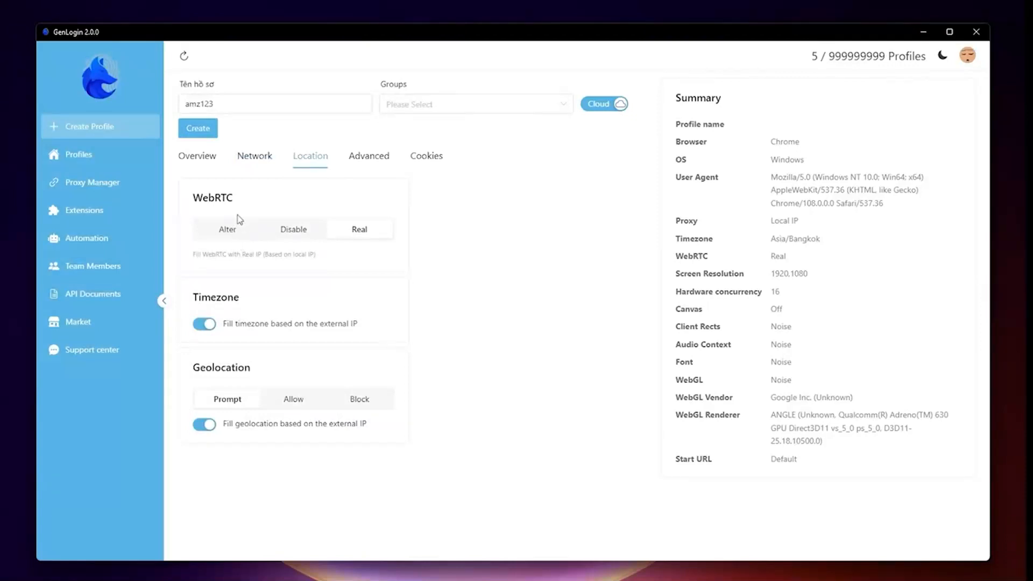
mouse_move(240, 314)
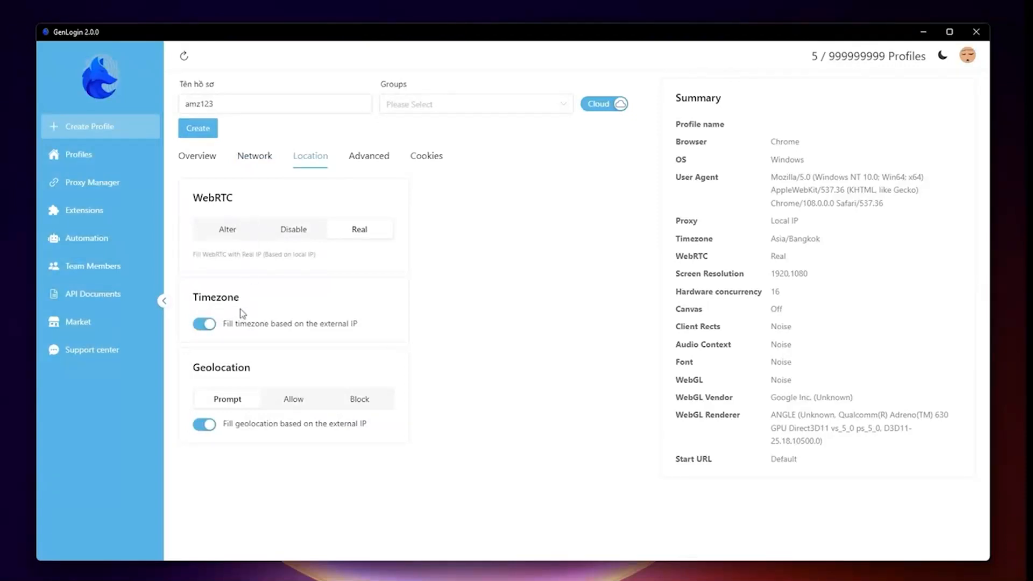
mouse_move(259, 368)
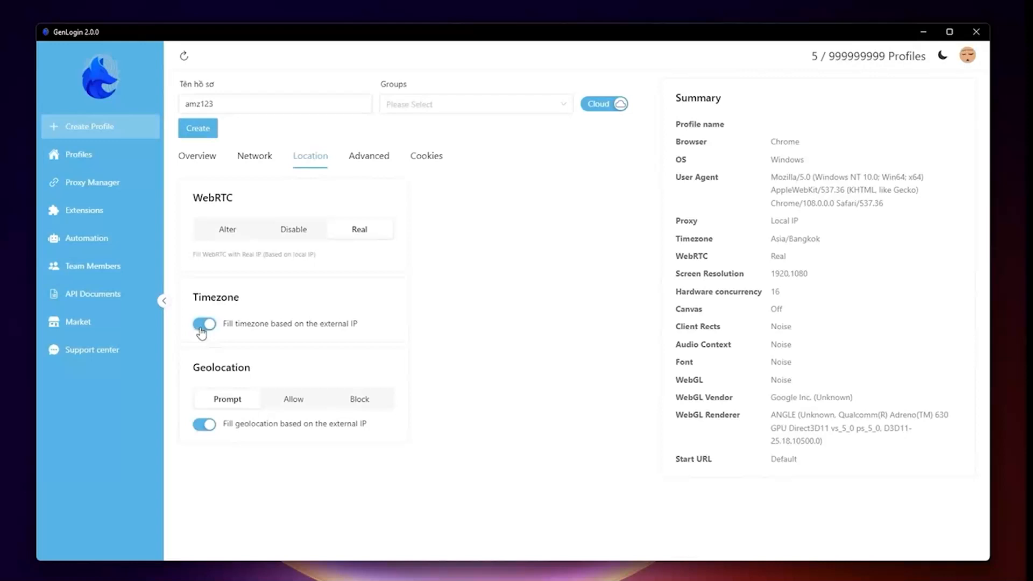
Enable filling geolocation from the external IP, then show the Advanced fingerprint settings
click(204, 424)
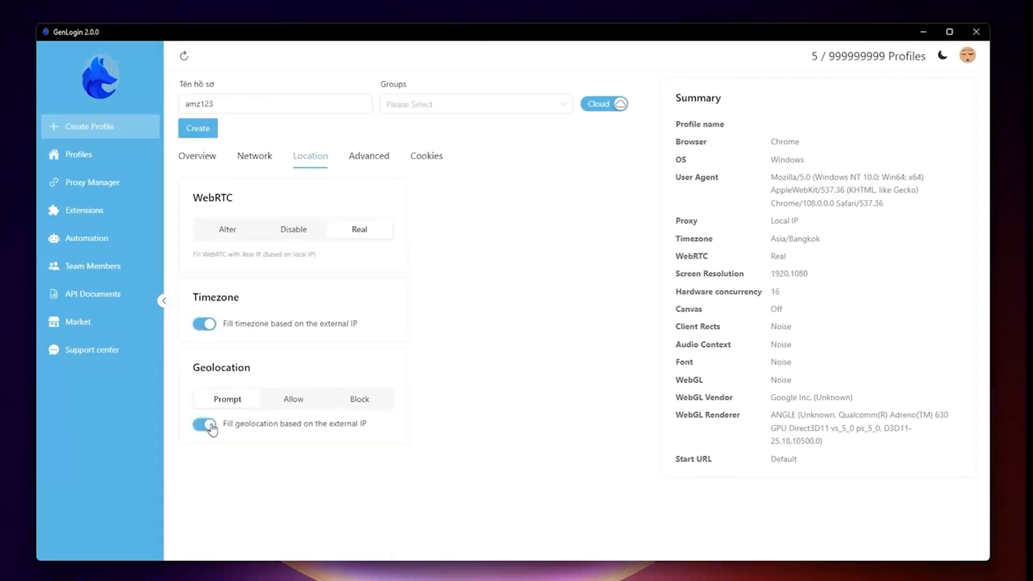
click(369, 156)
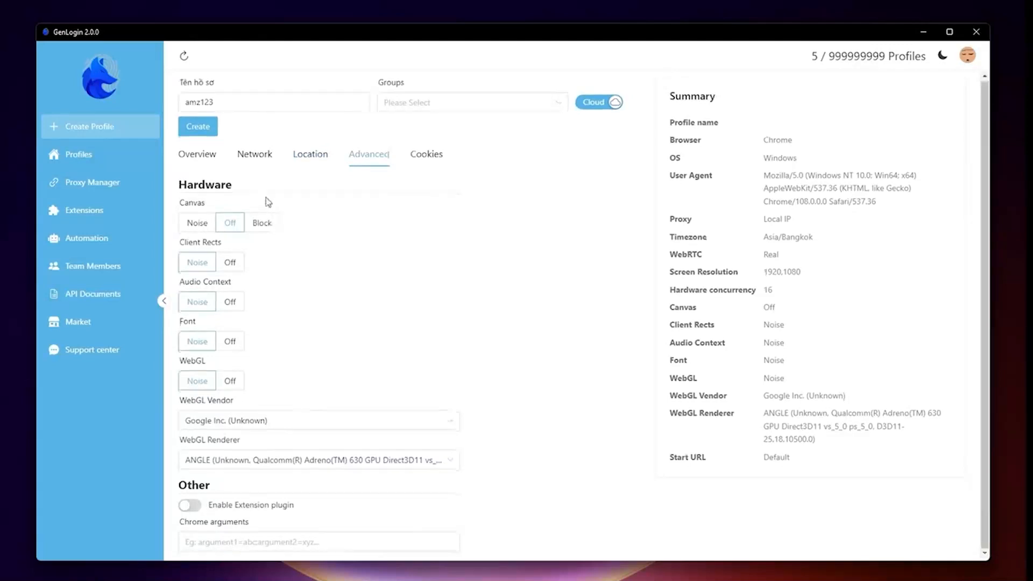
mouse_move(258, 292)
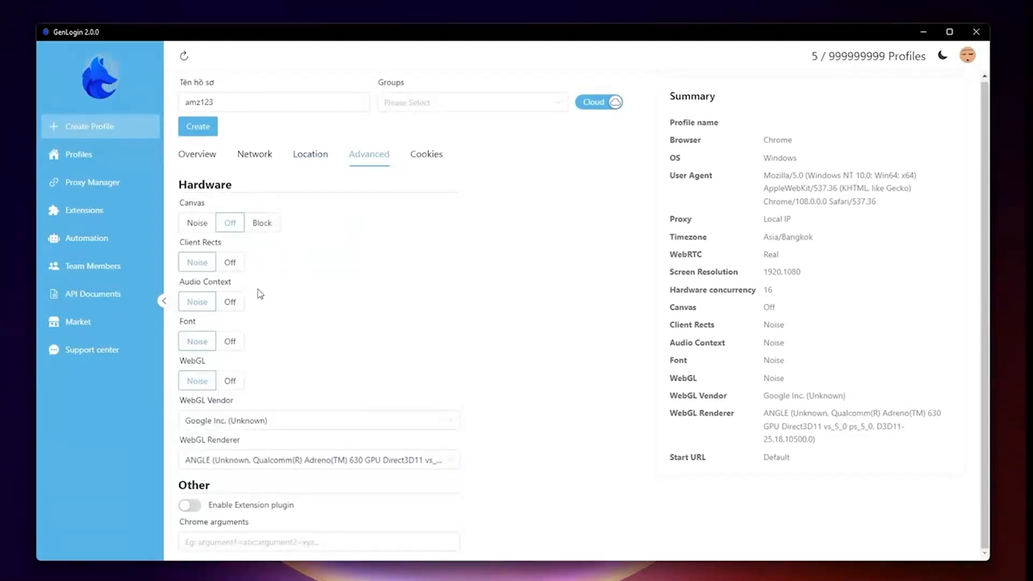
mouse_move(275, 417)
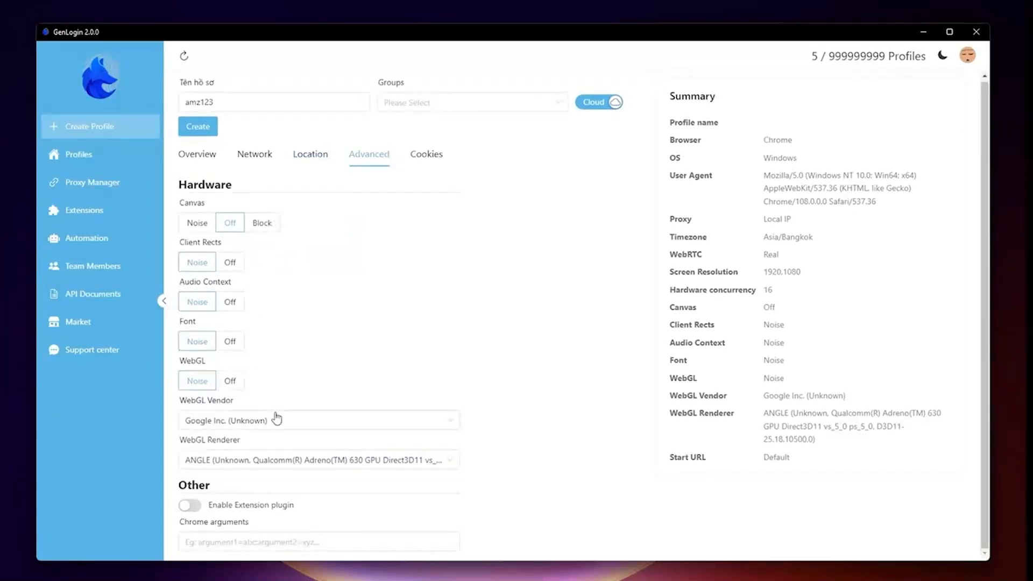
Keep the current WebGL renderer, import the pasted cookie JSON into amz123 and return to Profiles
click(318, 460)
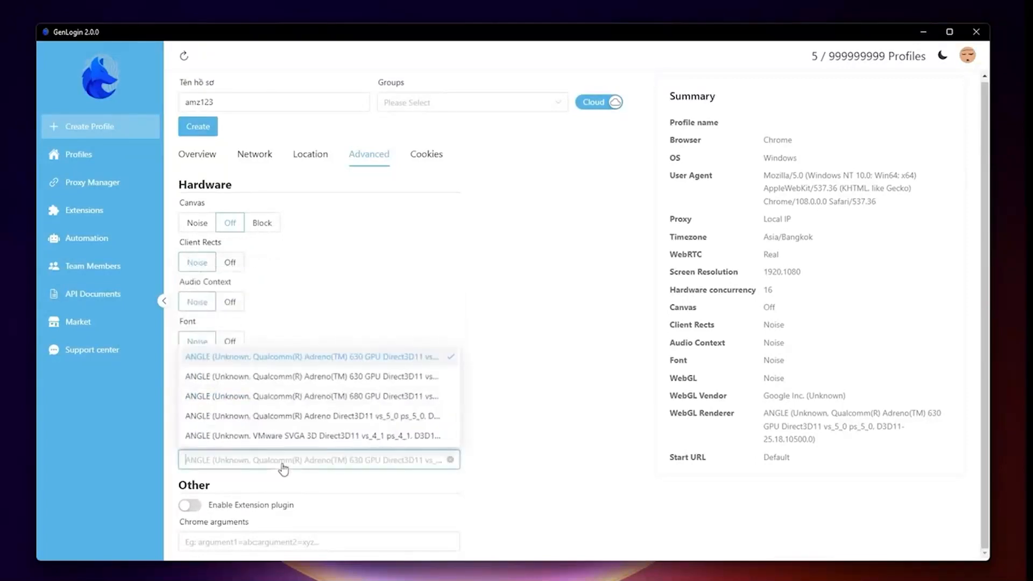
click(316, 356)
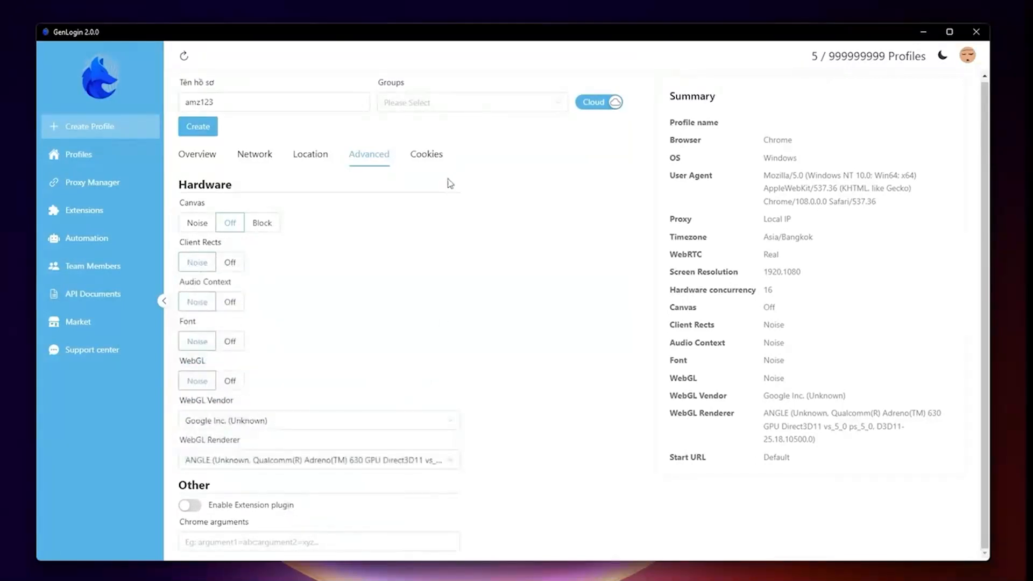
click(426, 154)
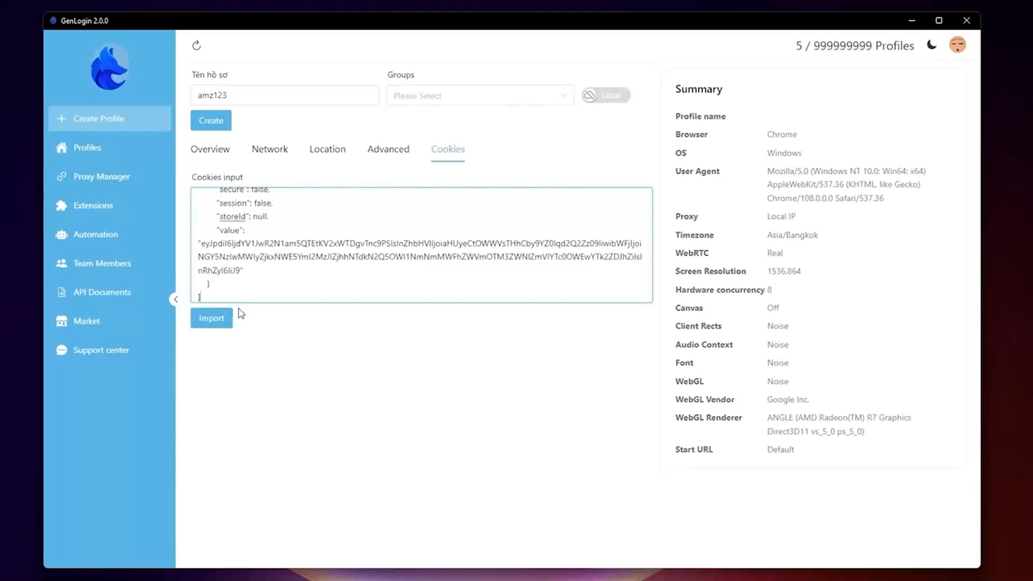
click(211, 318)
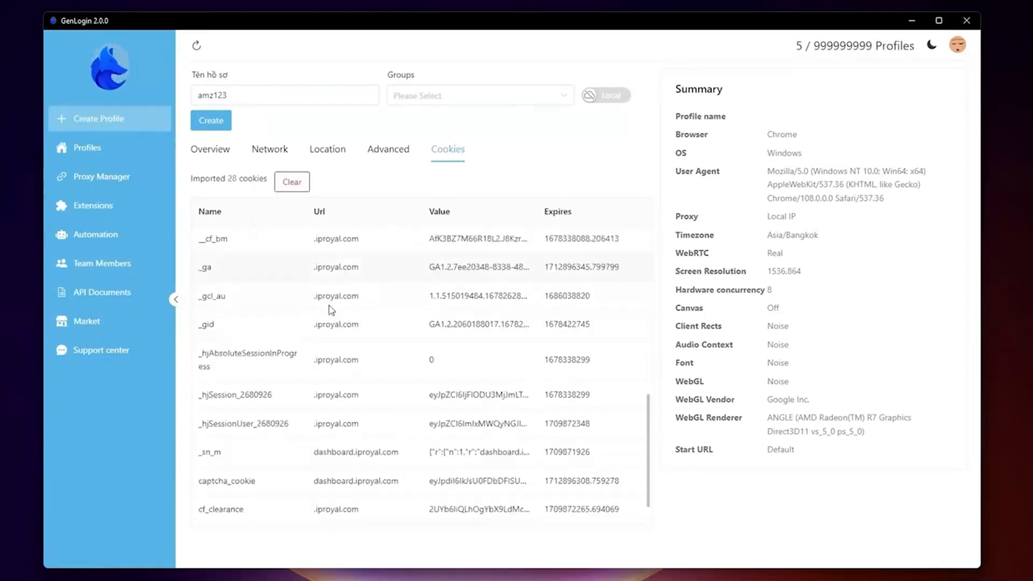
scroll(down, 3)
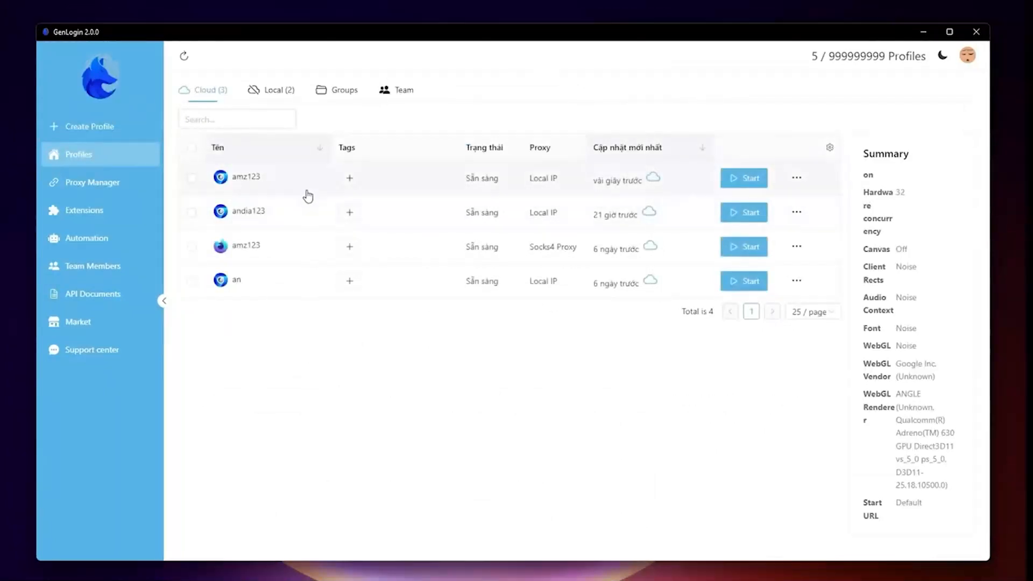
click(797, 178)
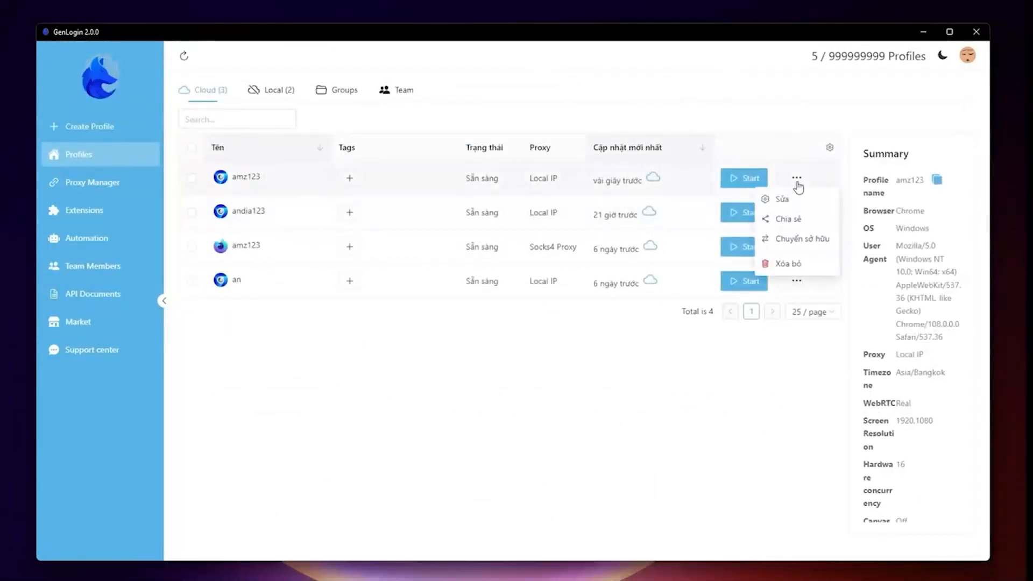
mouse_move(797, 228)
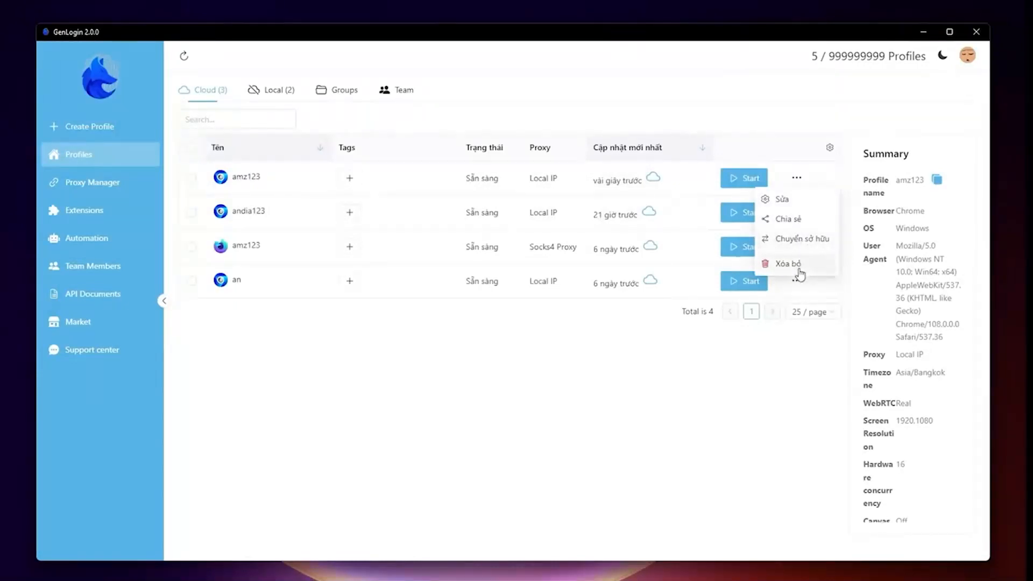
click(462, 123)
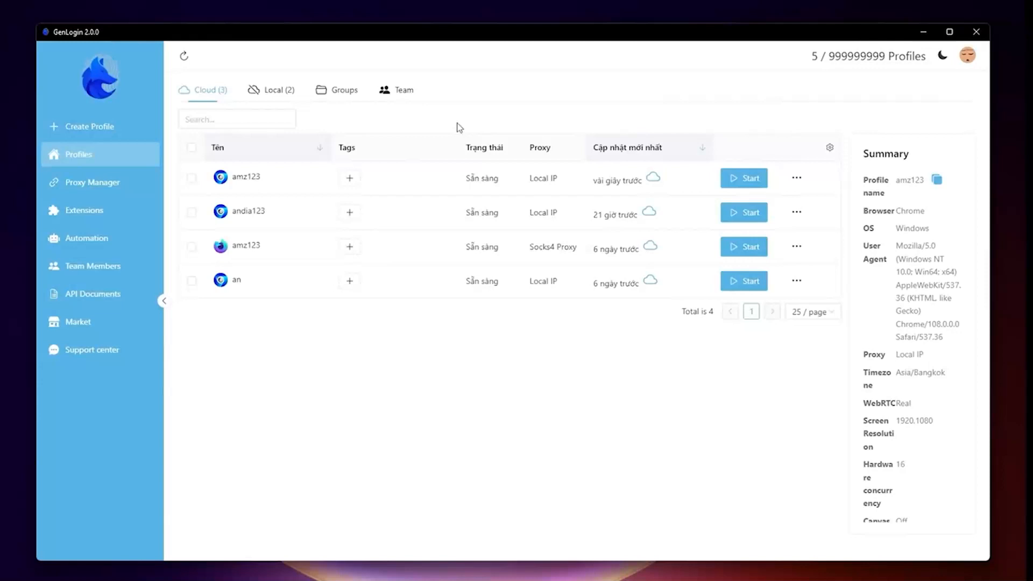
mouse_move(449, 129)
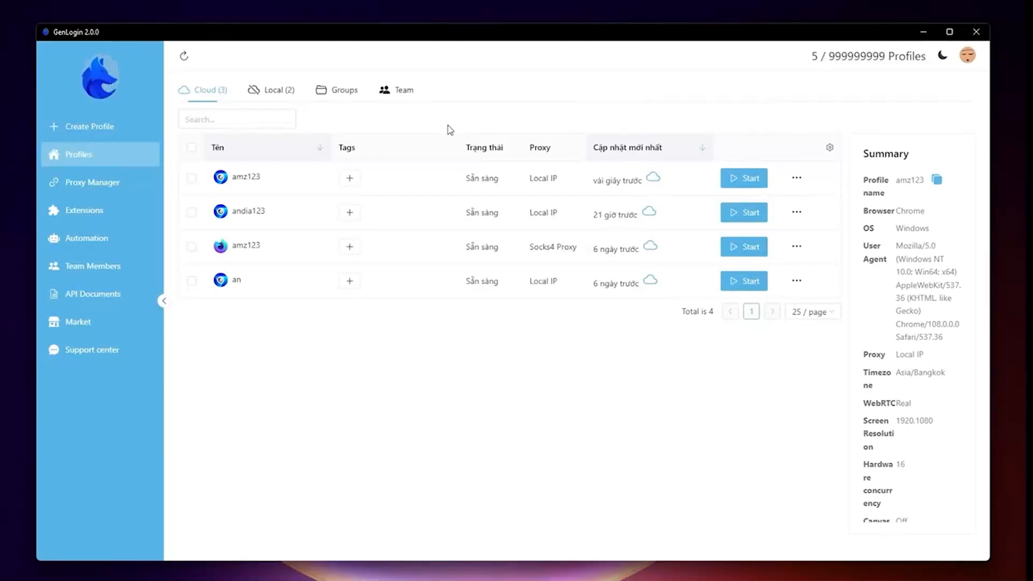
mouse_move(438, 134)
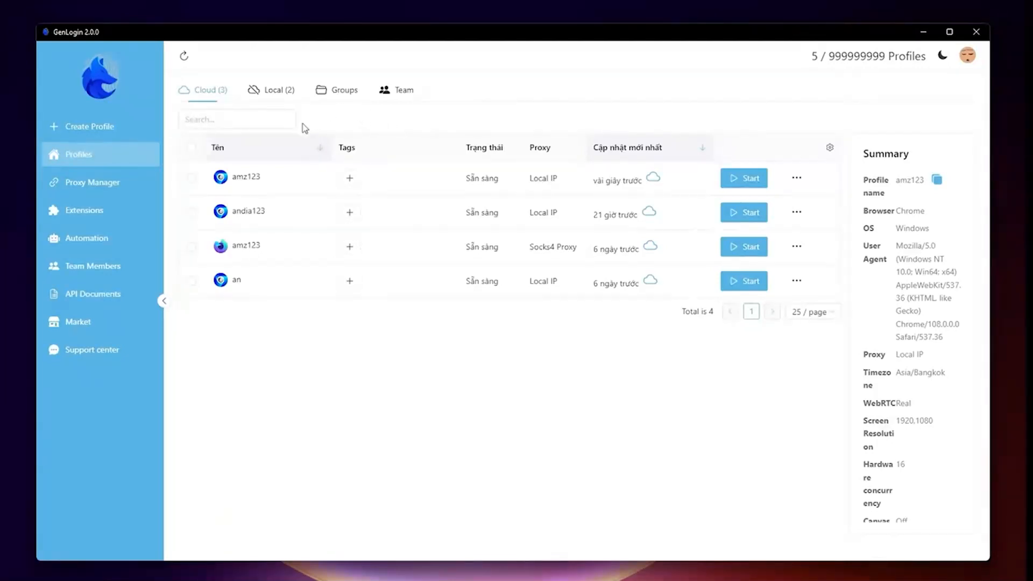
Review the Local, Groups and Team profile lists in turn, ending on the empty Team list
click(276, 89)
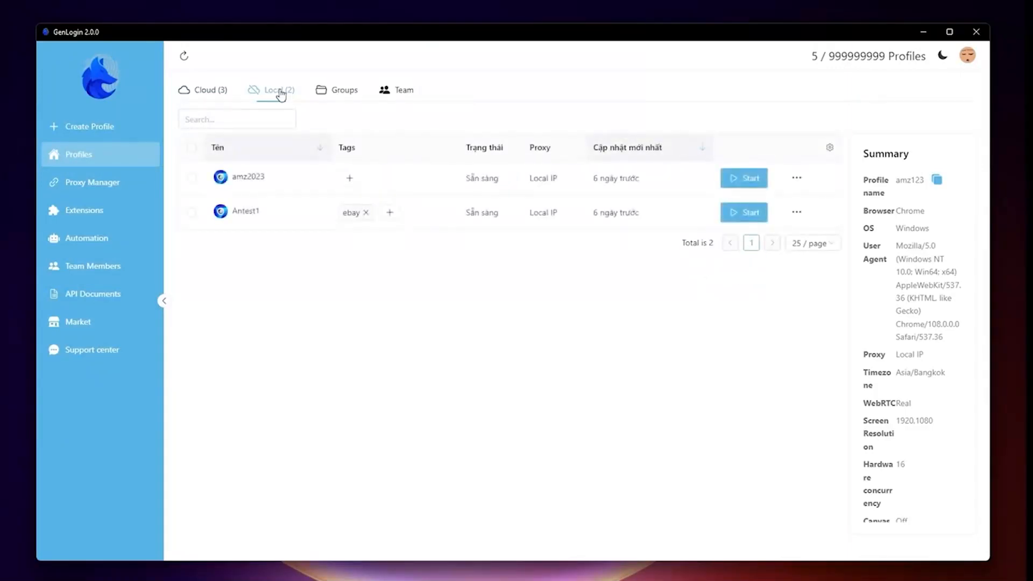
click(343, 90)
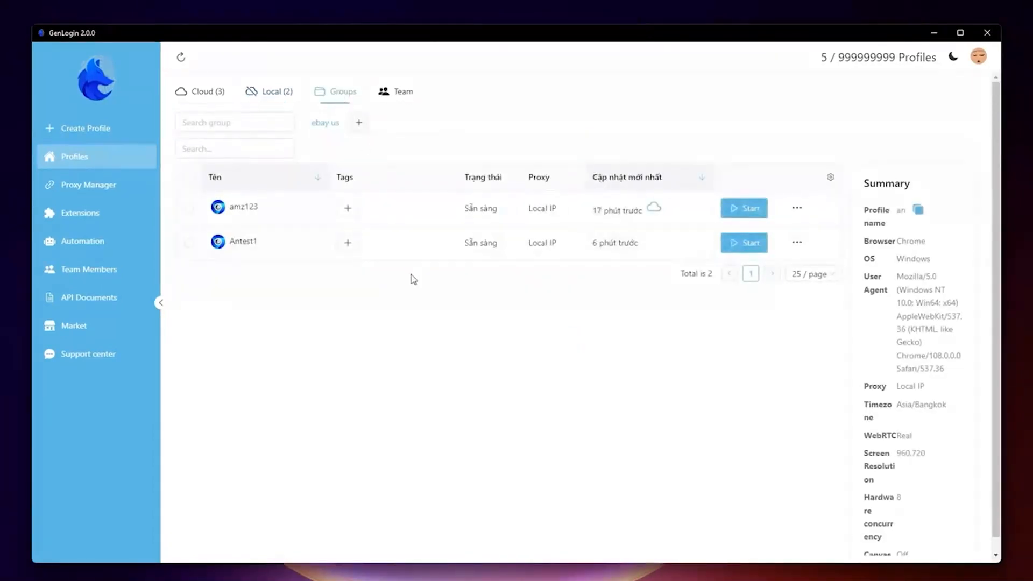
click(400, 91)
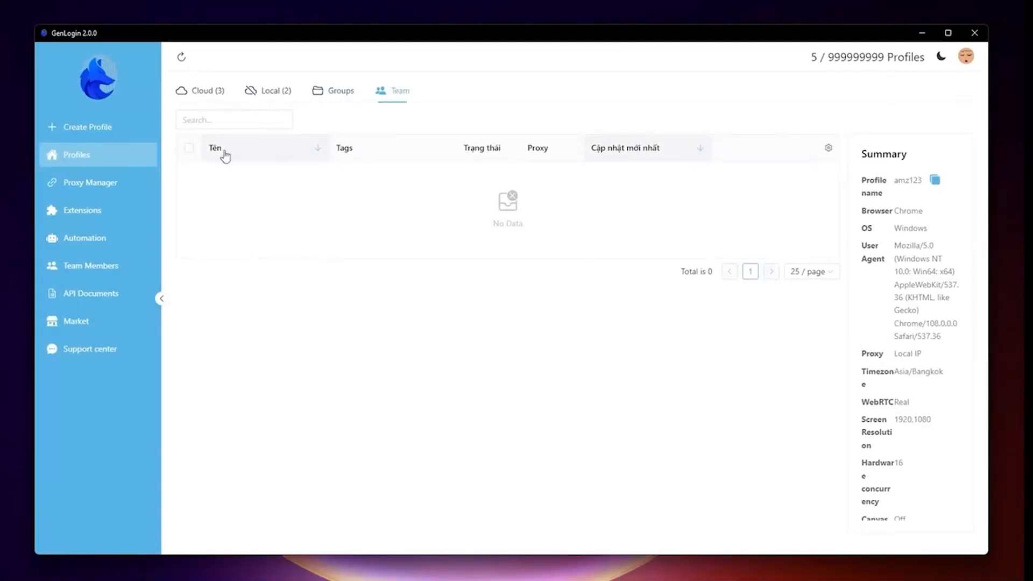
Check the saved US HTTP proxy in Proxy Manager, then move to the Extensions list
click(86, 183)
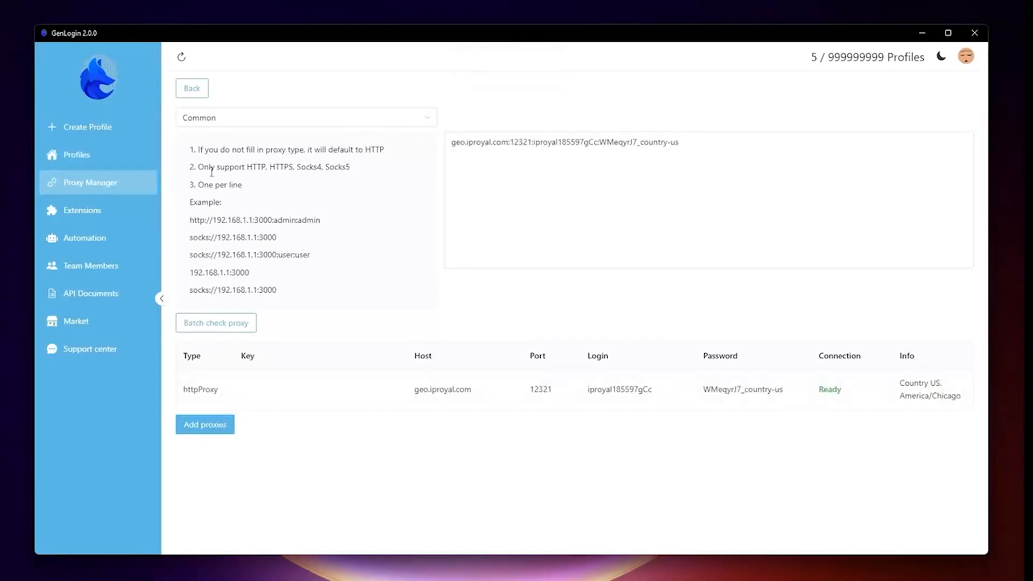
click(81, 210)
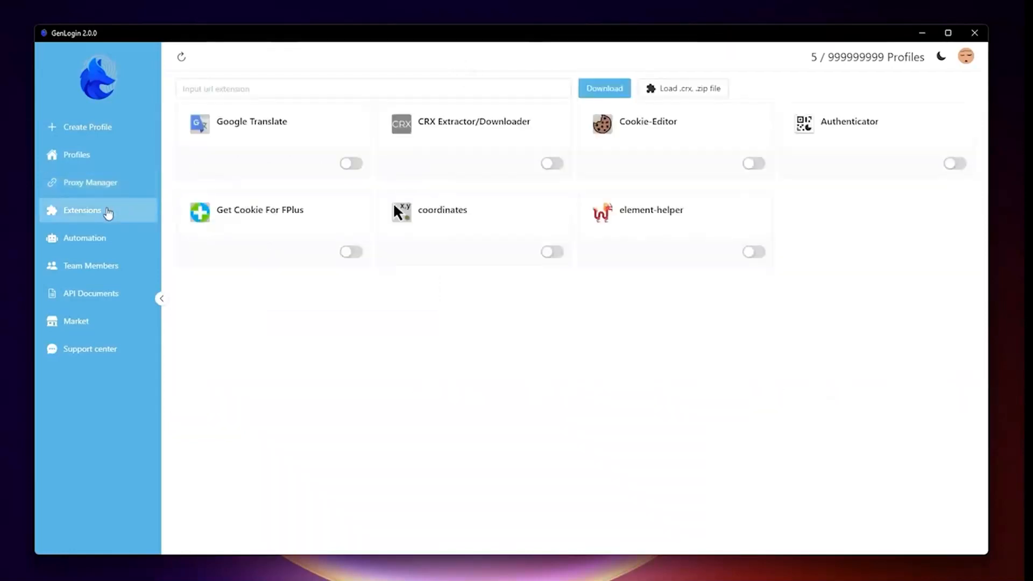
Enable the Google Translate extension and launch the amz123 profile's browser
click(351, 162)
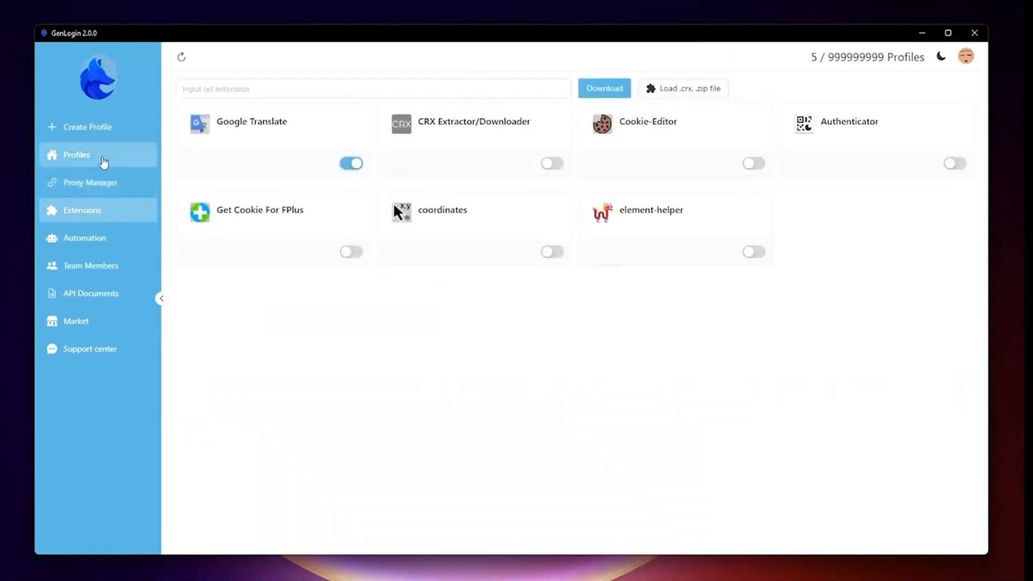
click(76, 154)
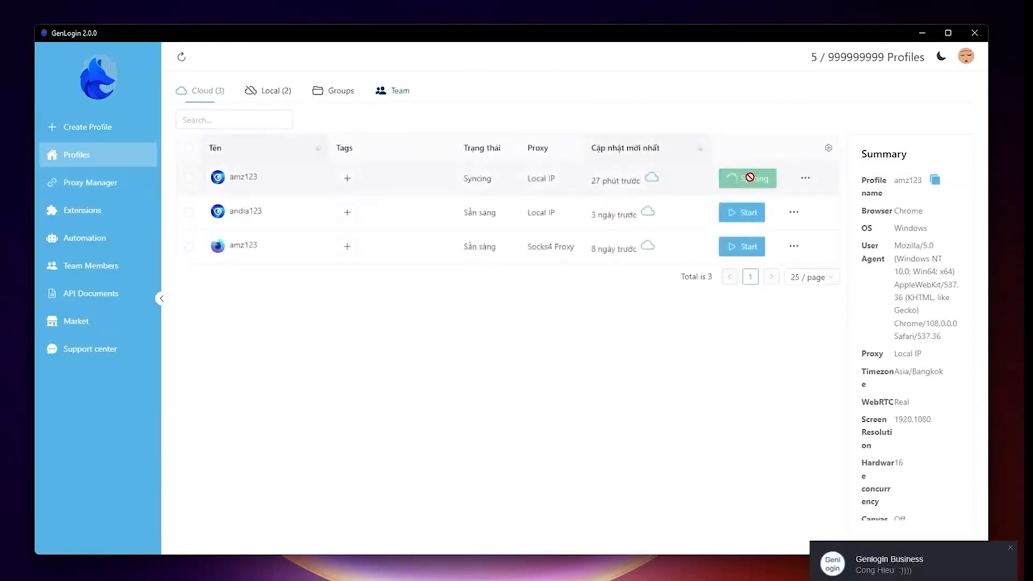
click(747, 178)
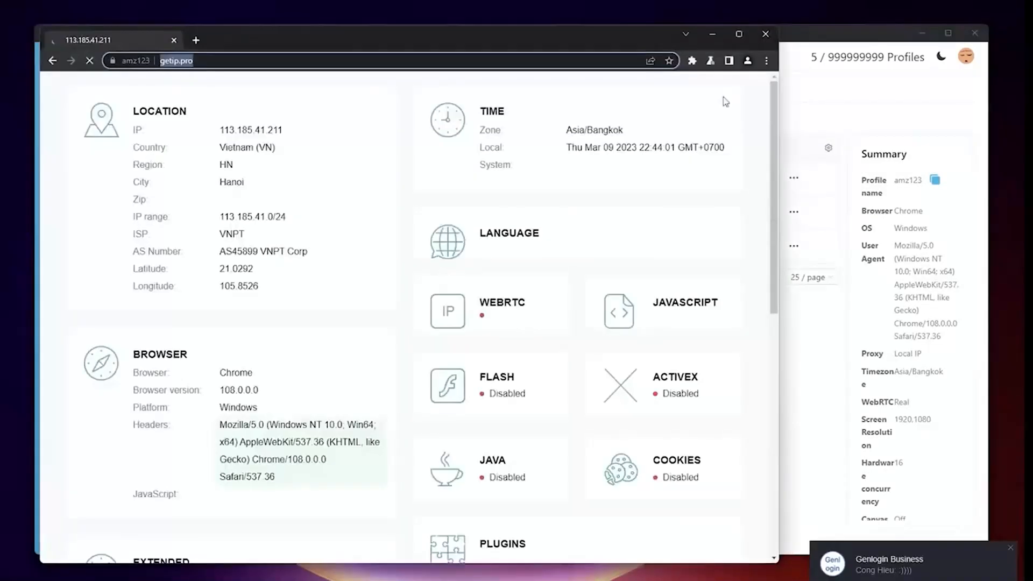
Check the browser's Extensions popup, reload getip.pro and close the profile's browser window
click(692, 60)
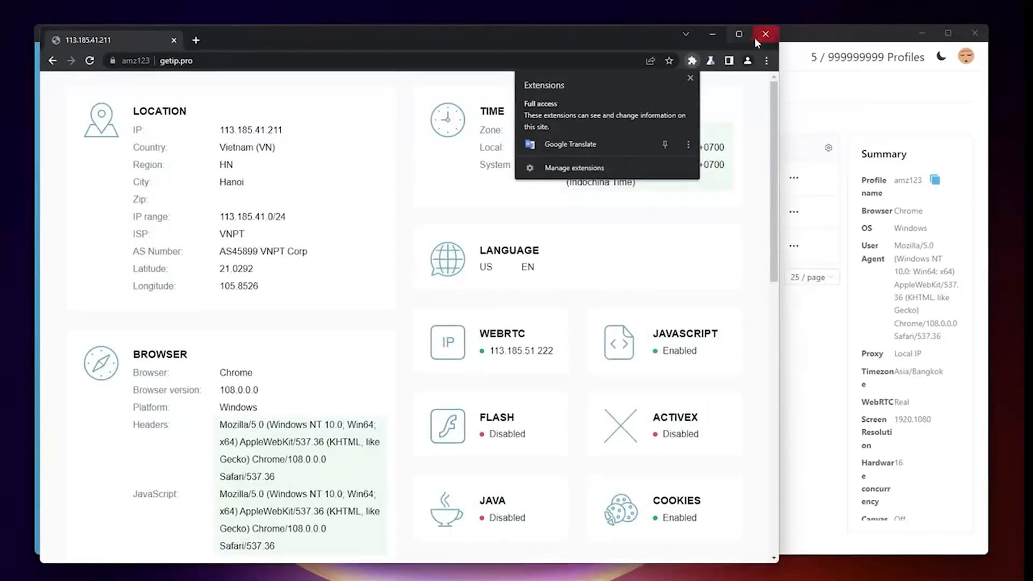
click(765, 34)
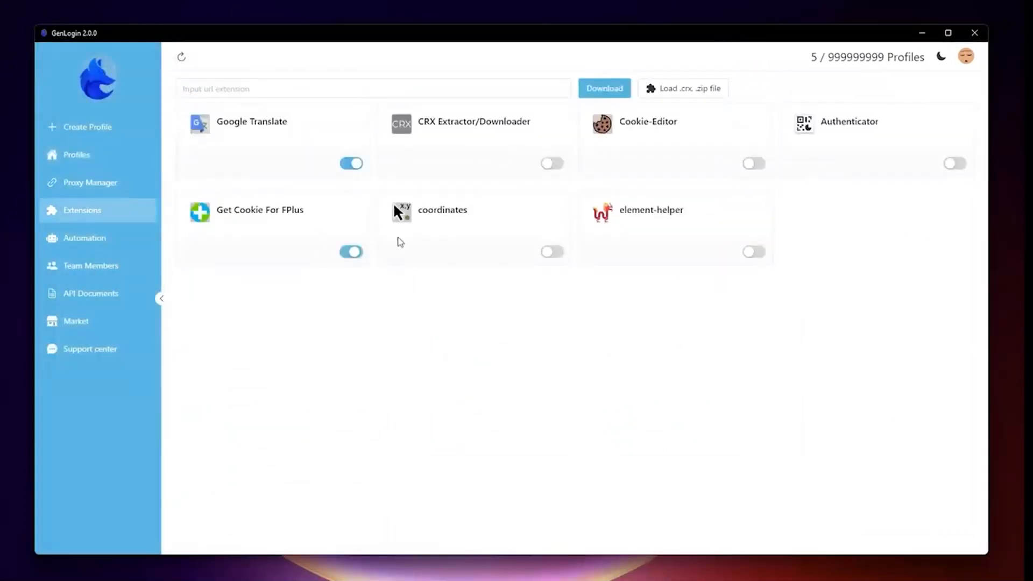
click(76, 154)
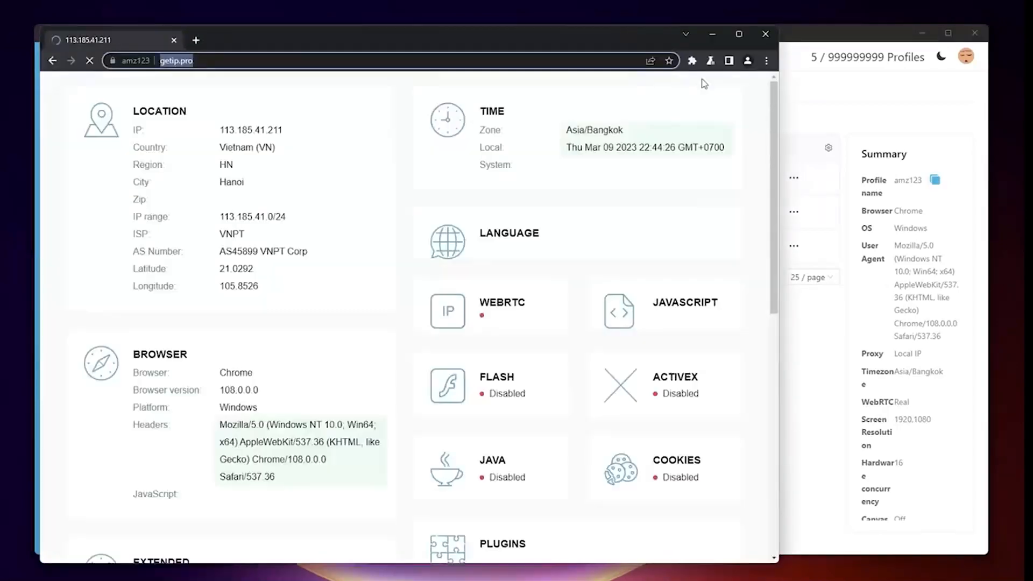
click(691, 61)
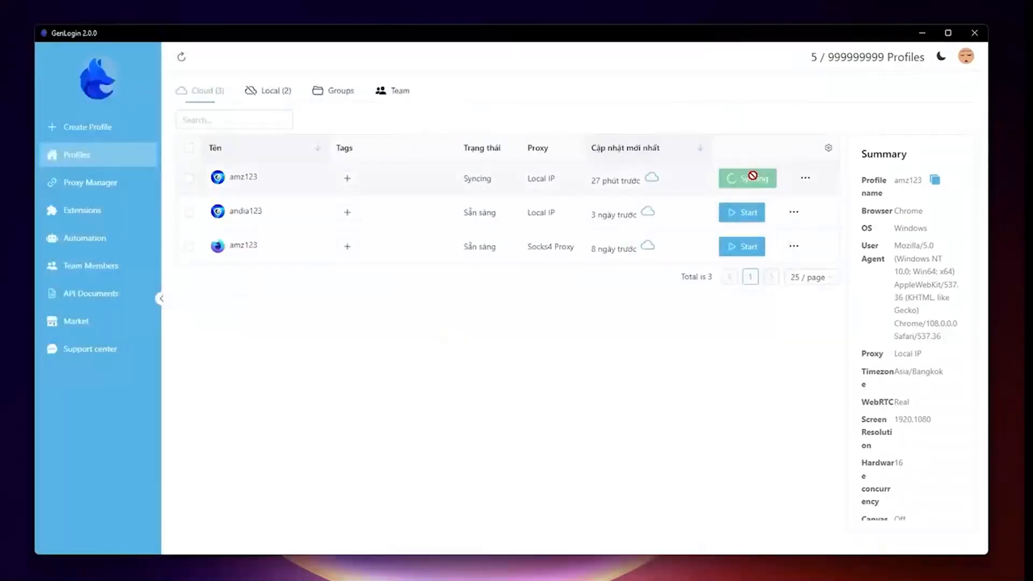
Download ChatGenie from its Chrome Web Store URL so it appears enabled among the extensions
click(82, 210)
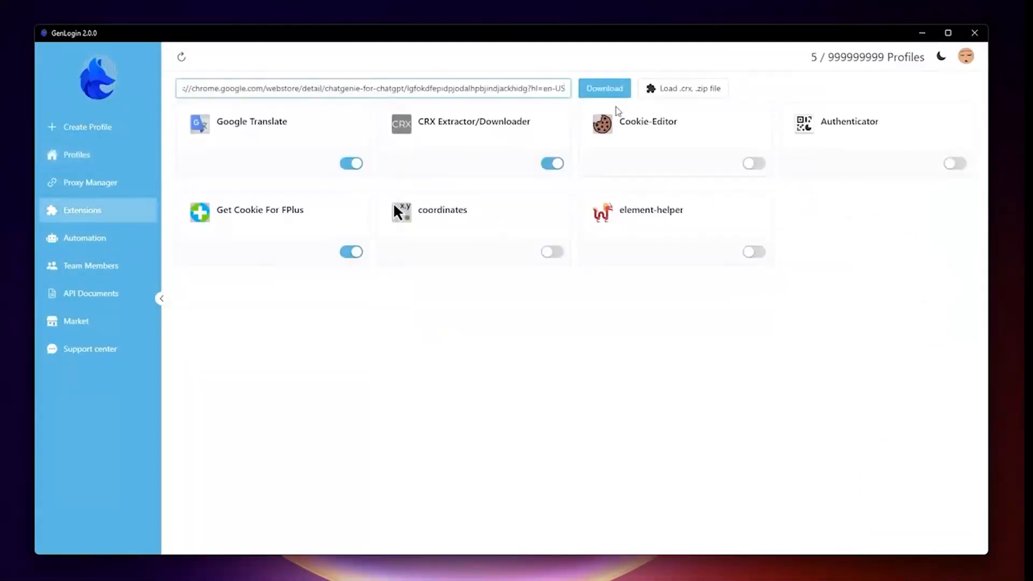
click(604, 88)
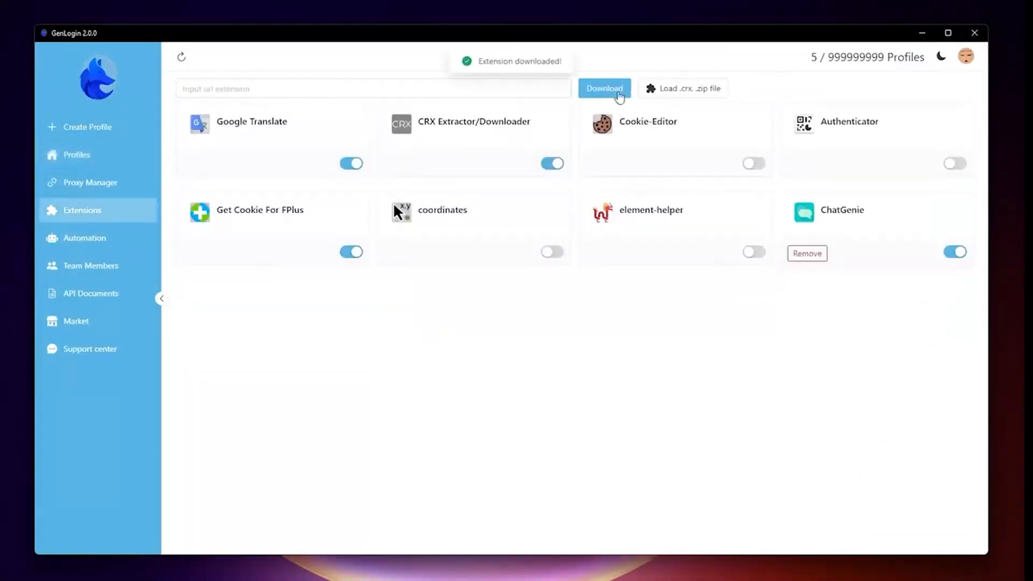
click(76, 154)
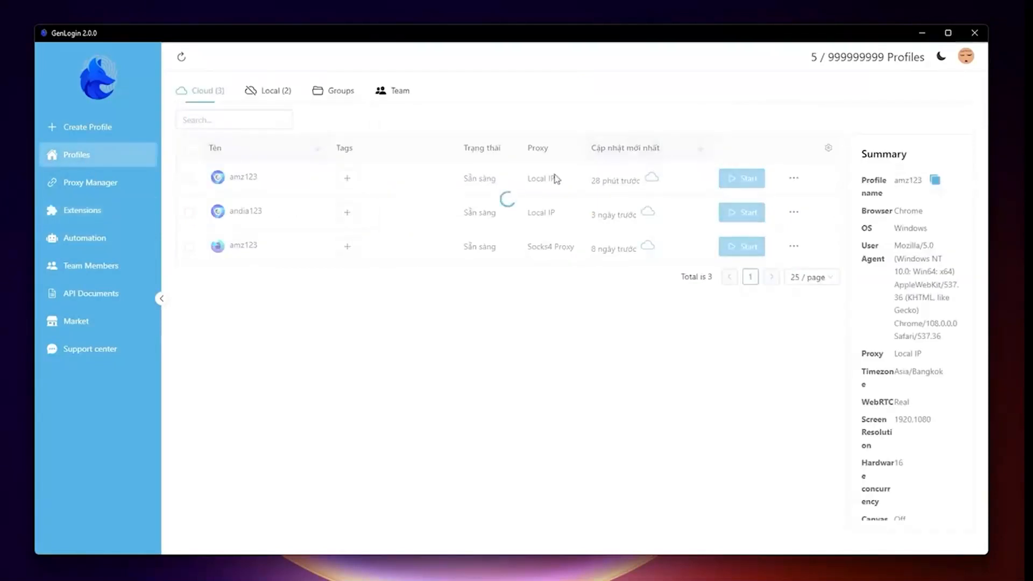
click(740, 177)
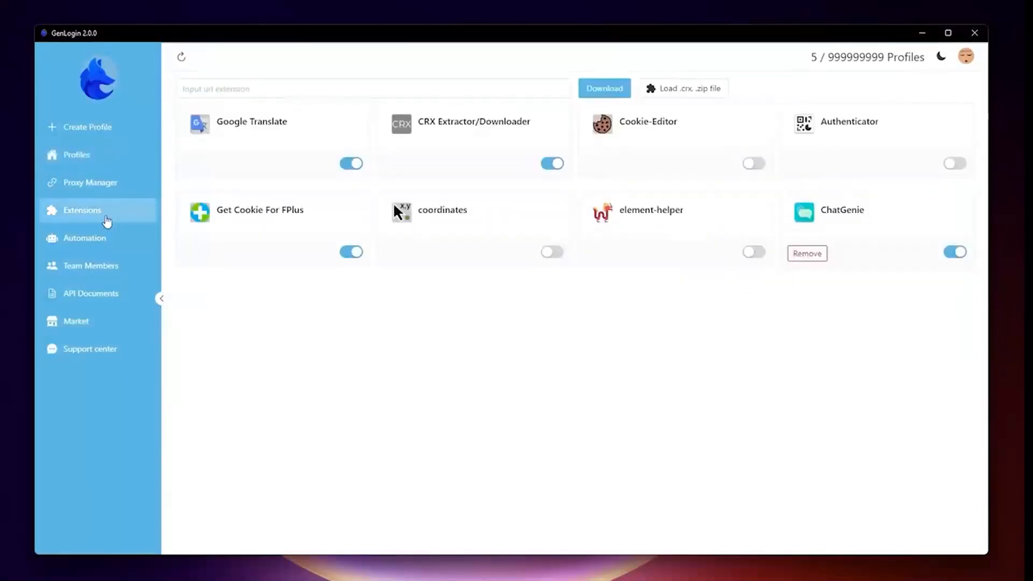
Show the Automation editor with an empty Chrome workflow of Start and Variables blocks
click(84, 237)
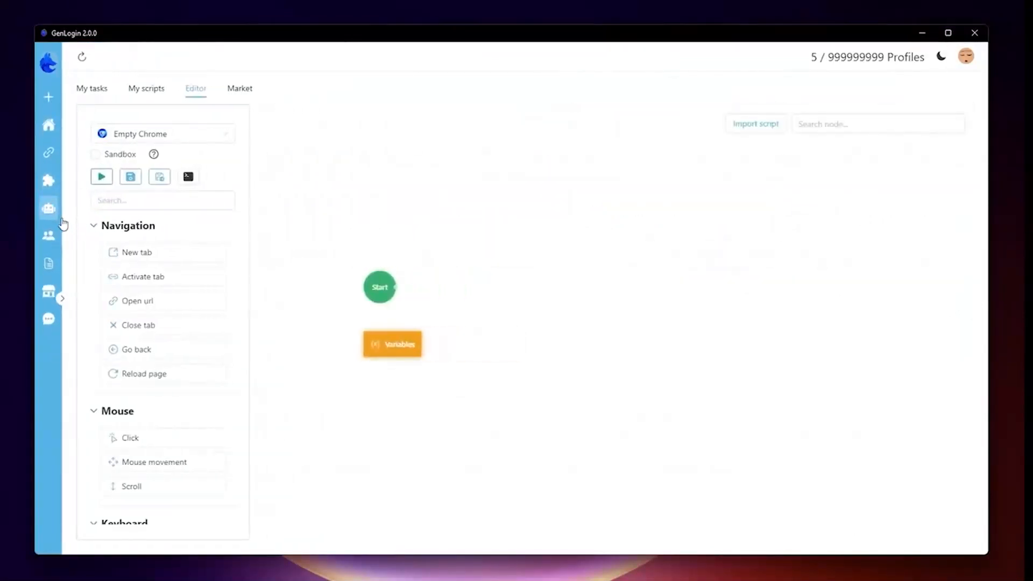
mouse_move(49, 207)
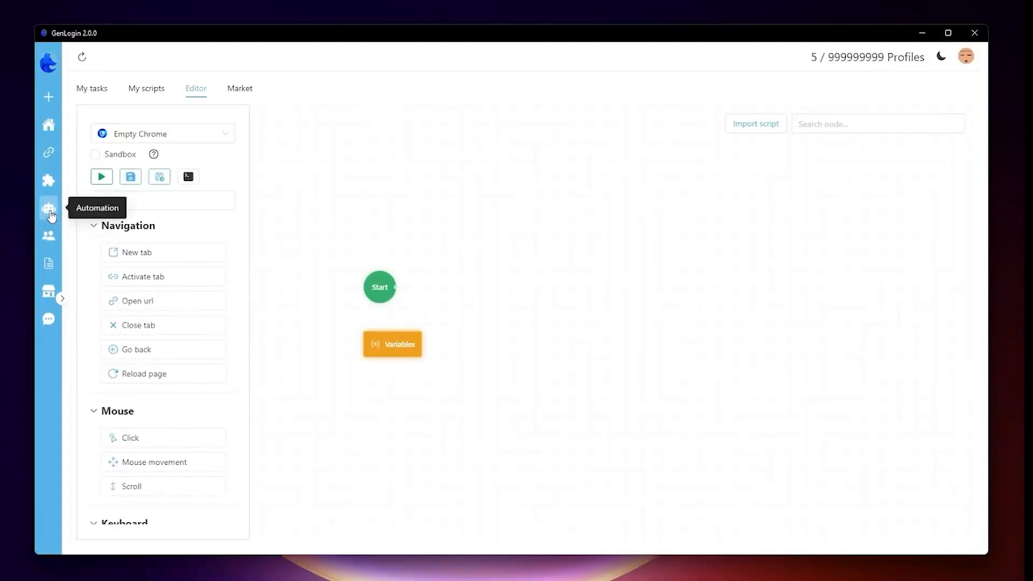
mouse_move(56, 289)
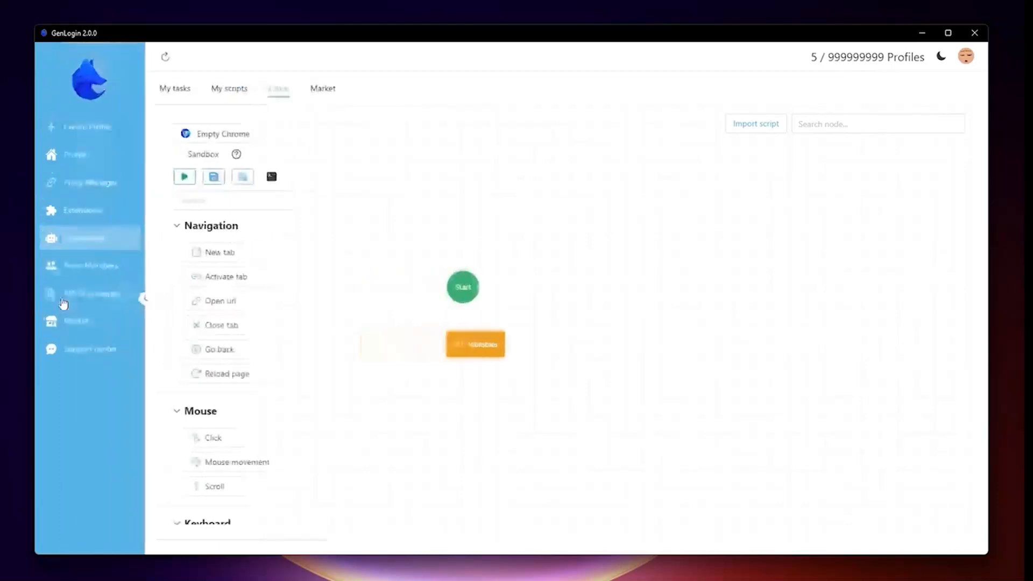
View the two sub-accounts with all permissions, backing out of the New Sub account dialog
click(90, 266)
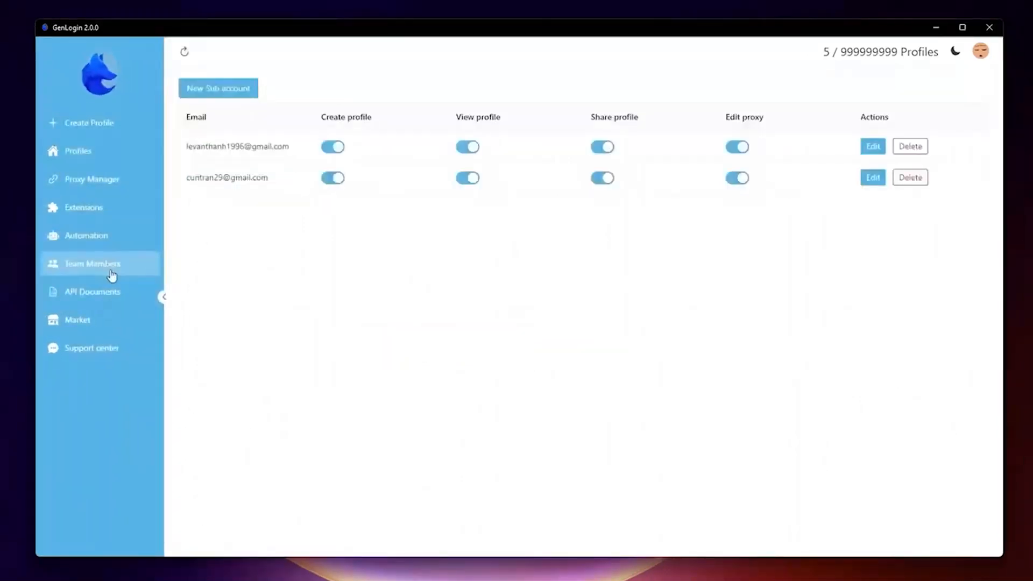
mouse_move(147, 269)
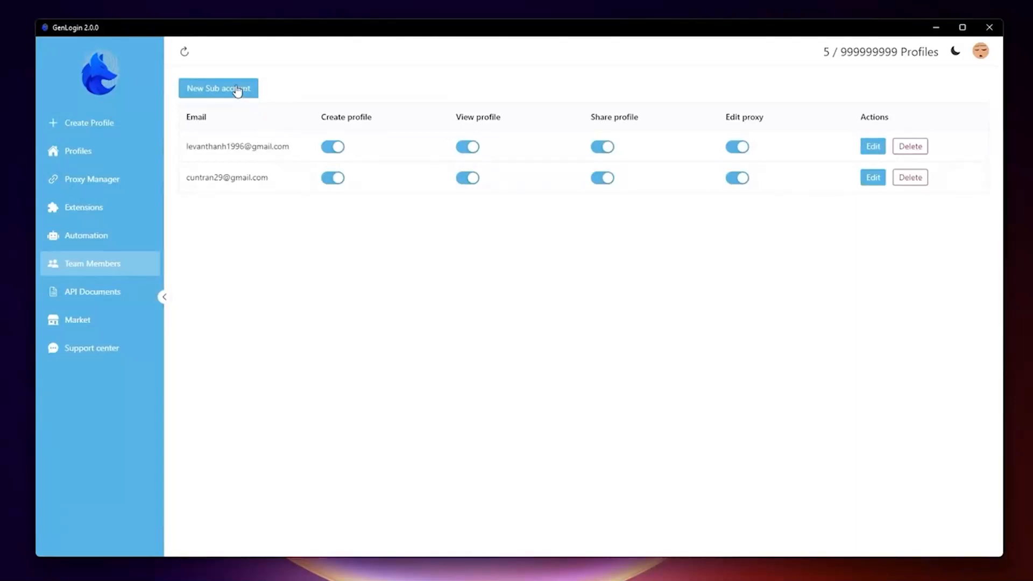
click(218, 87)
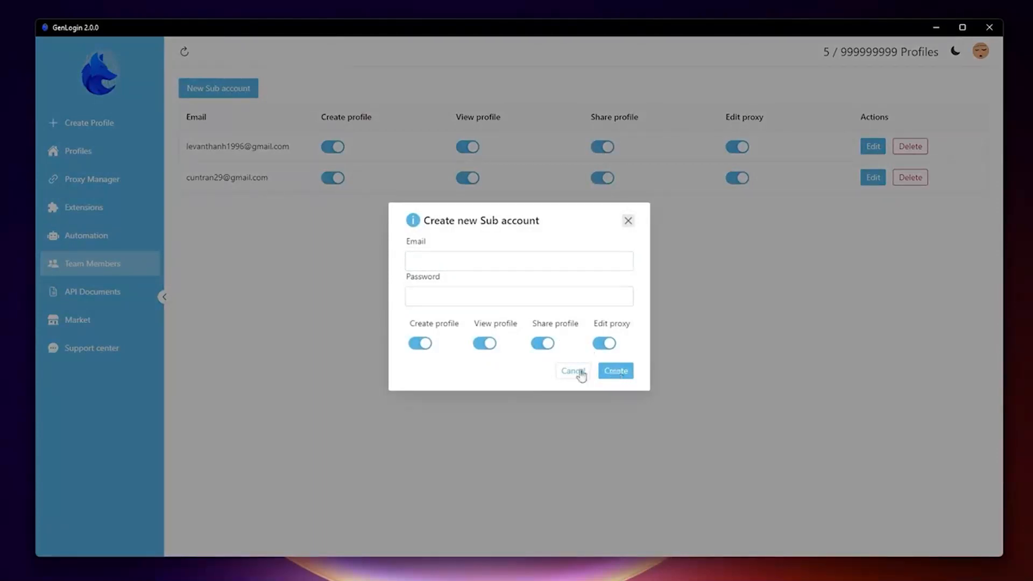
click(570, 371)
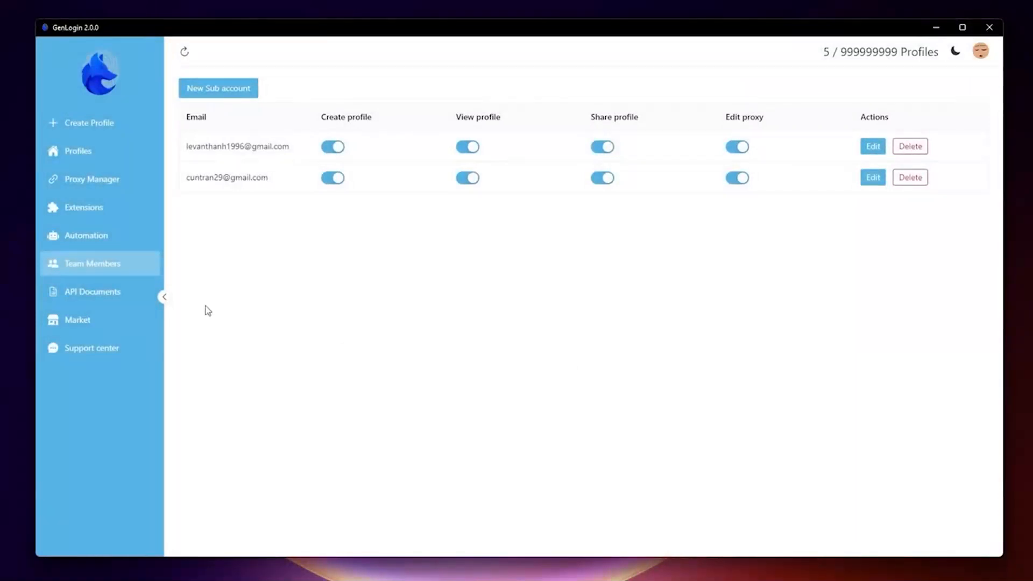
Browse the local API documentation down to Schemas, then list the five Market partner services
click(92, 292)
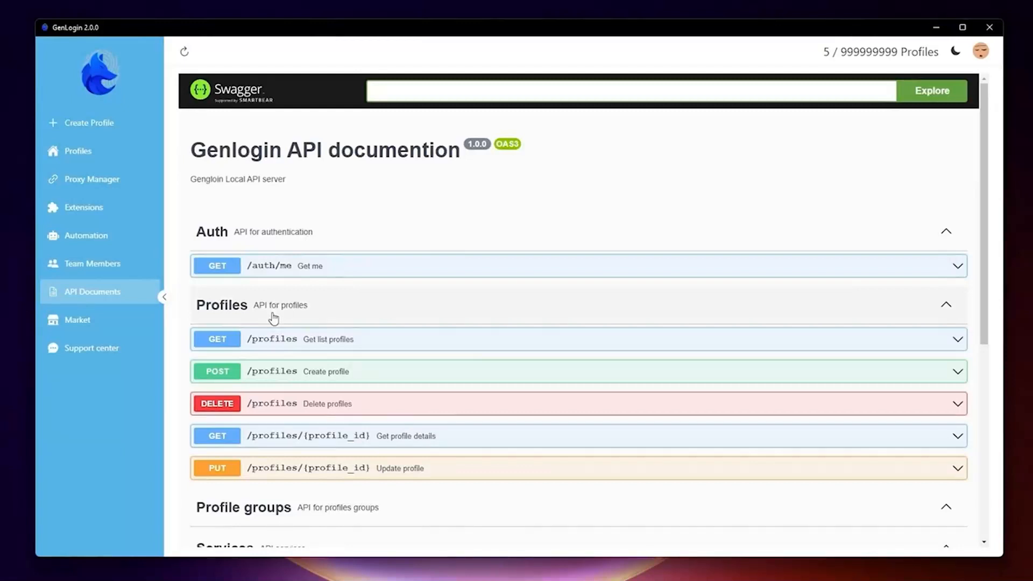
scroll(down, 3)
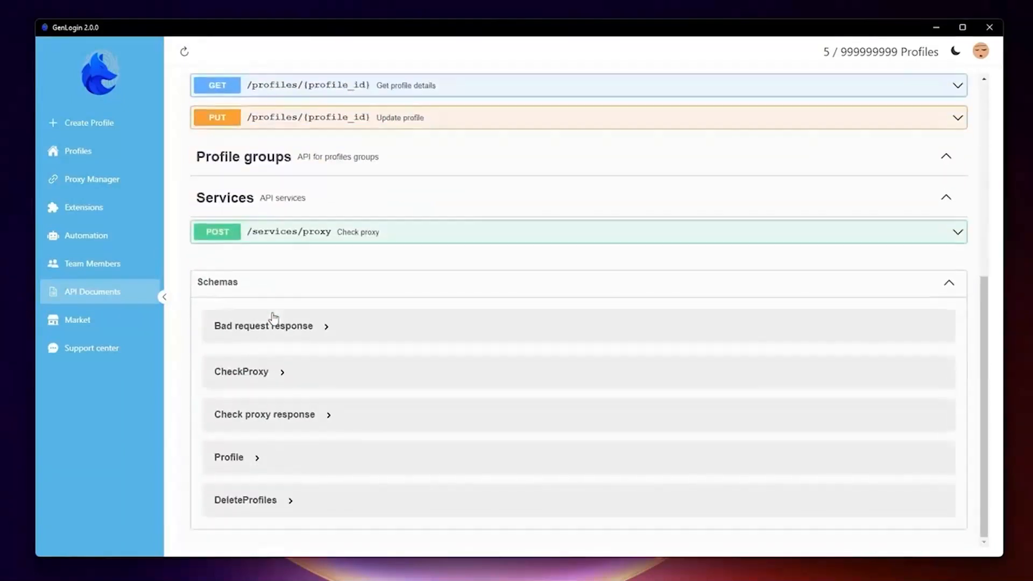
click(78, 320)
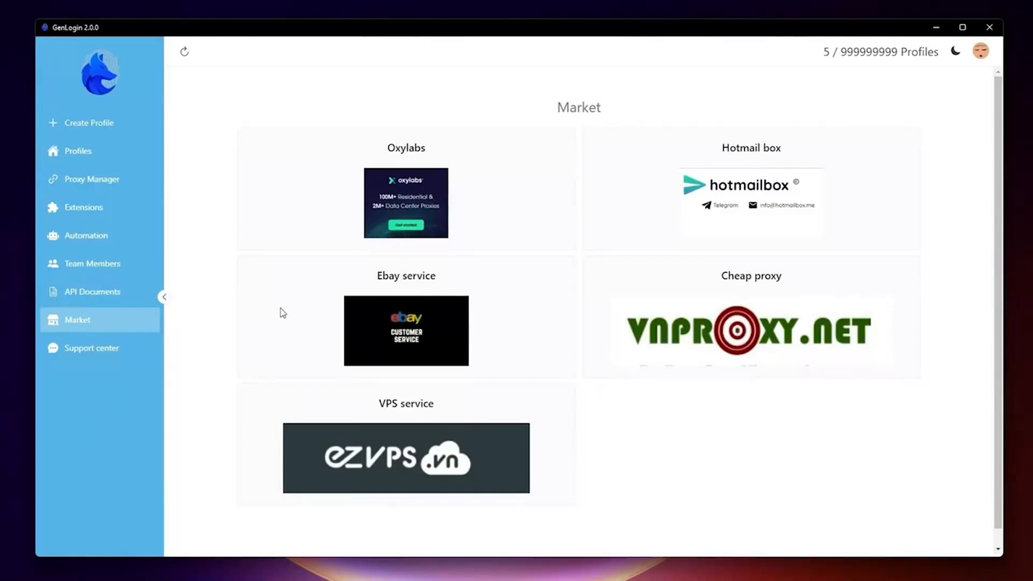
Show the Support center with Report bug, Cooperate, Facebook community and Telegram options
click(90, 347)
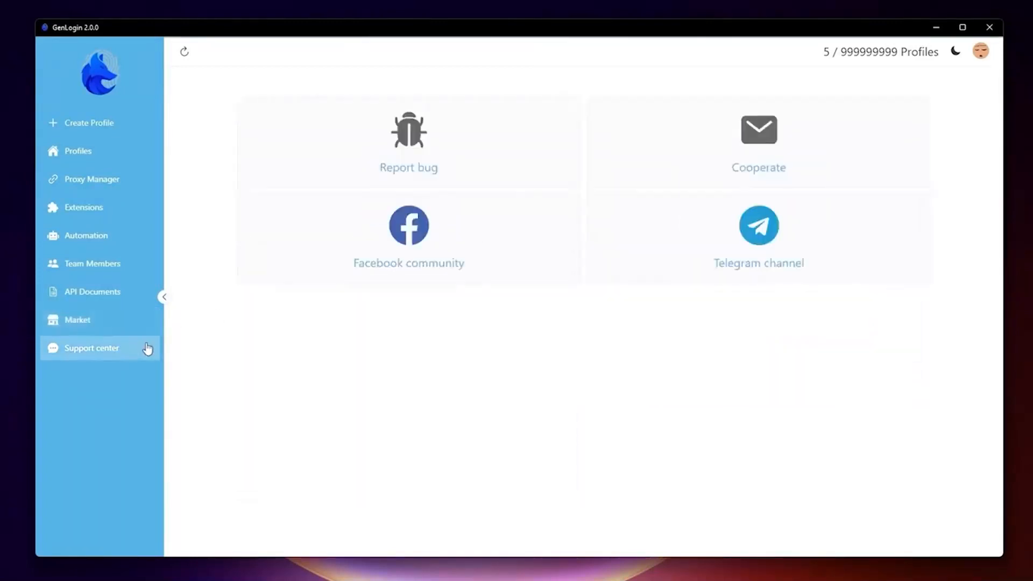
mouse_move(603, 342)
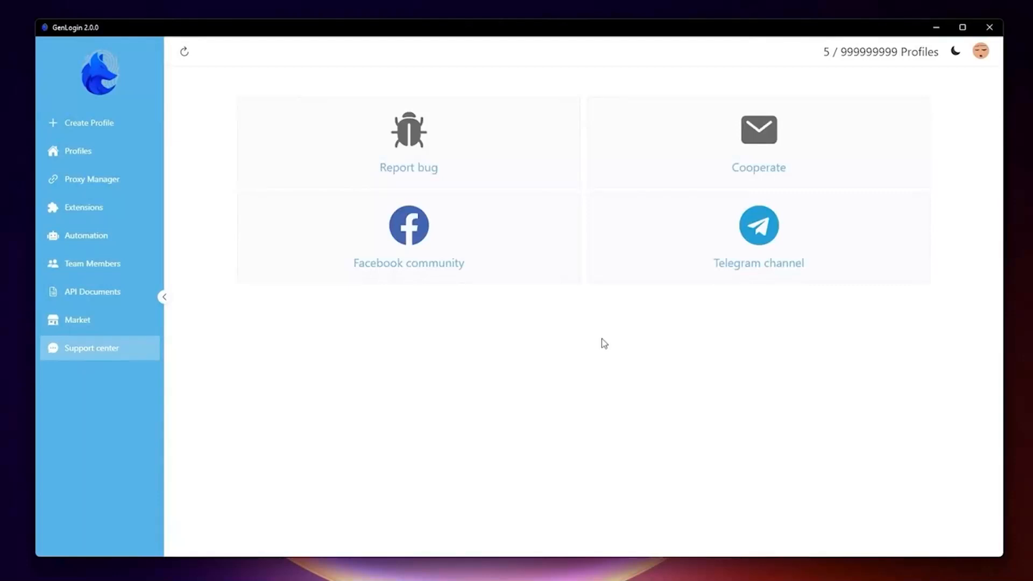
mouse_move(634, 342)
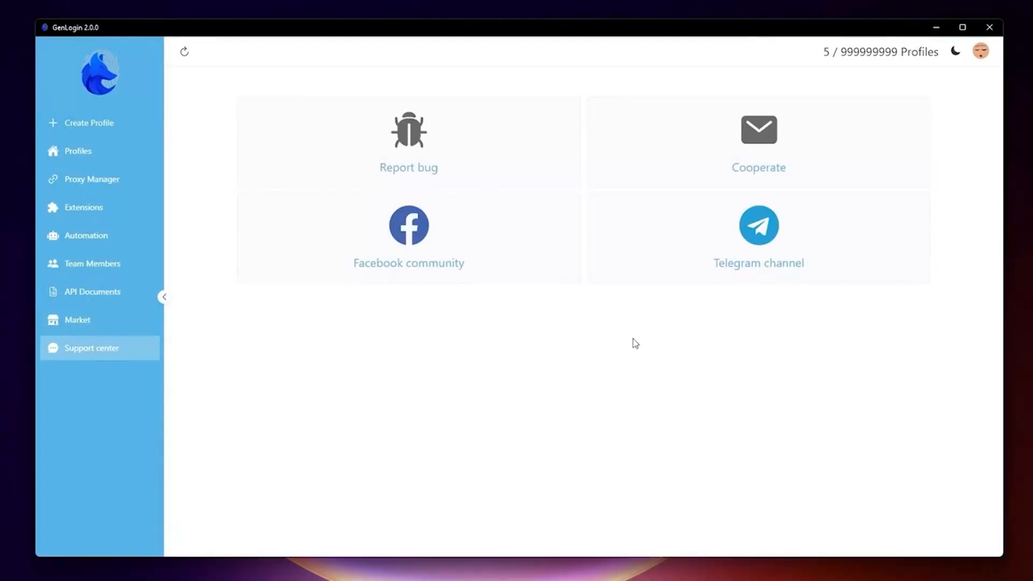
mouse_move(952, 83)
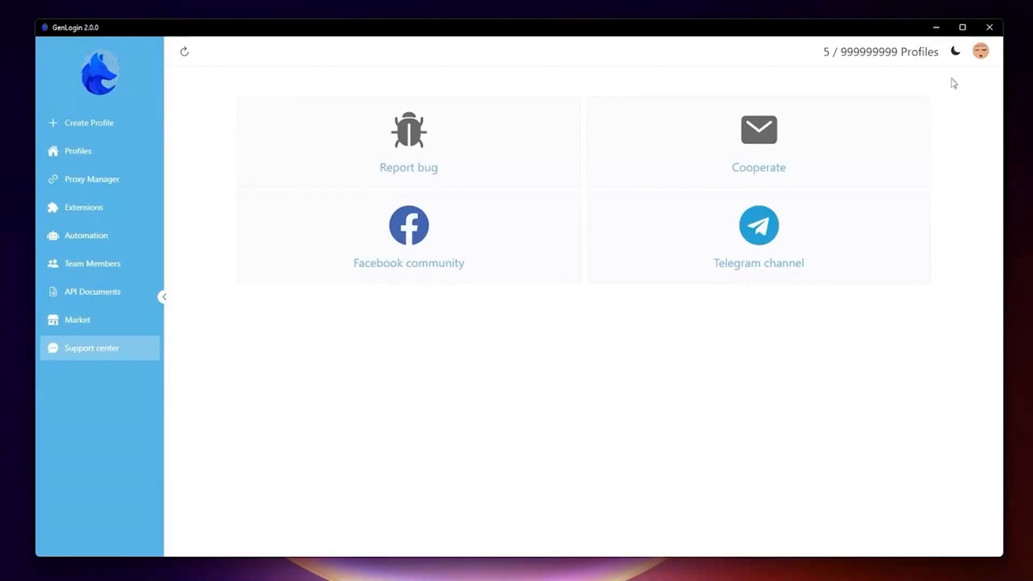